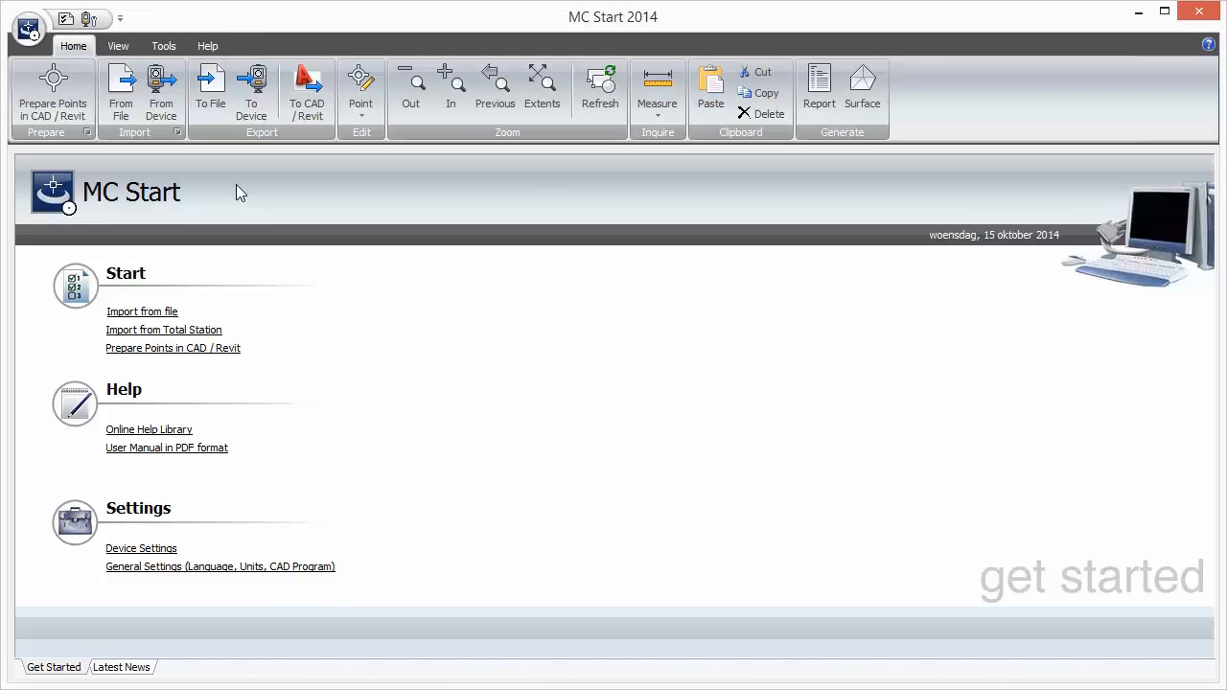
pyautogui.moveTo(184, 171)
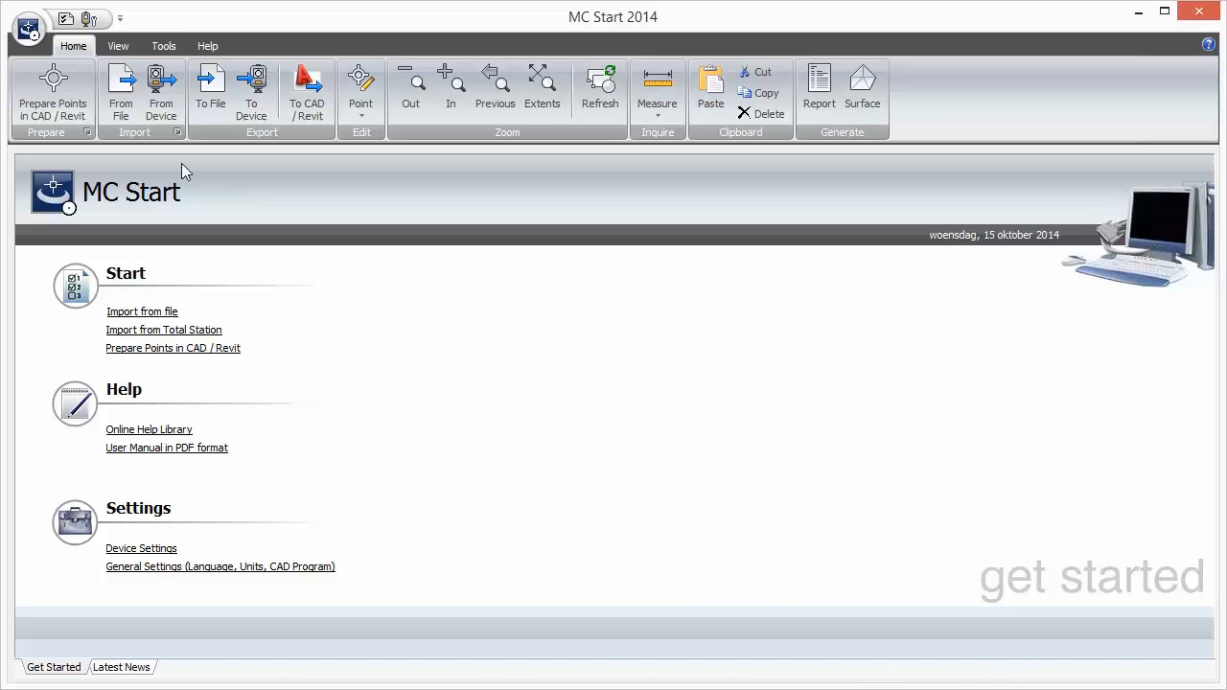
pyautogui.moveTo(65, 19)
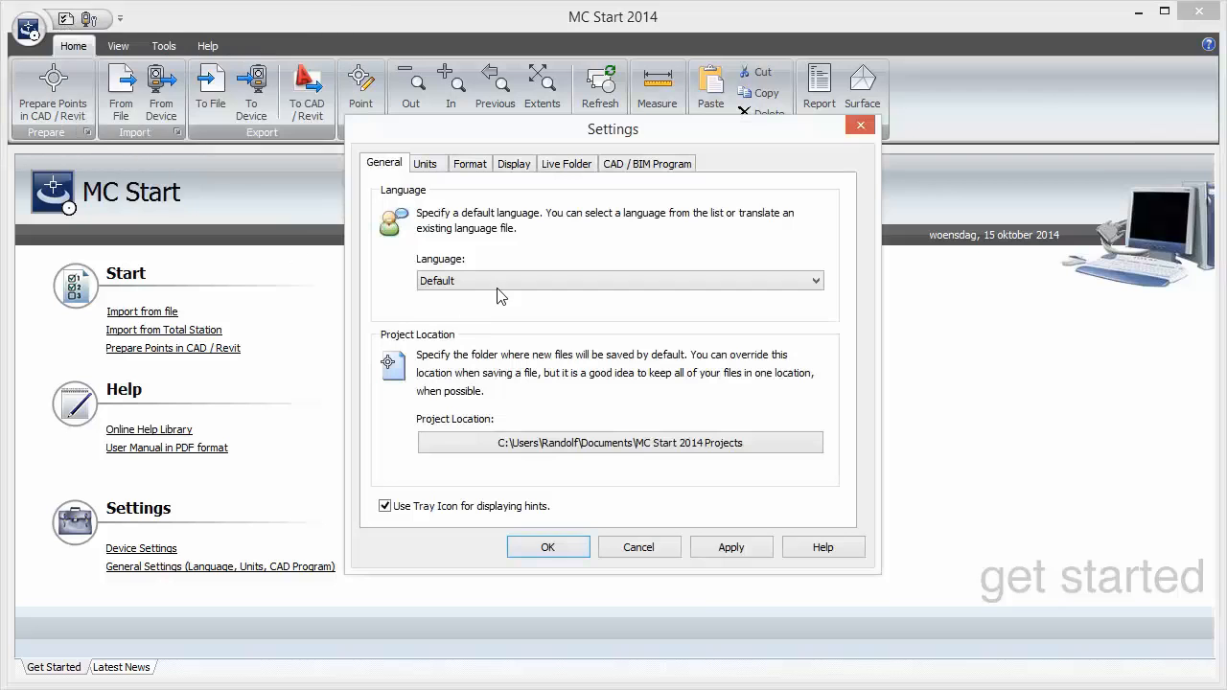
# Bring up the General Settings dialog showing language and project location.
pyautogui.click(618, 279)
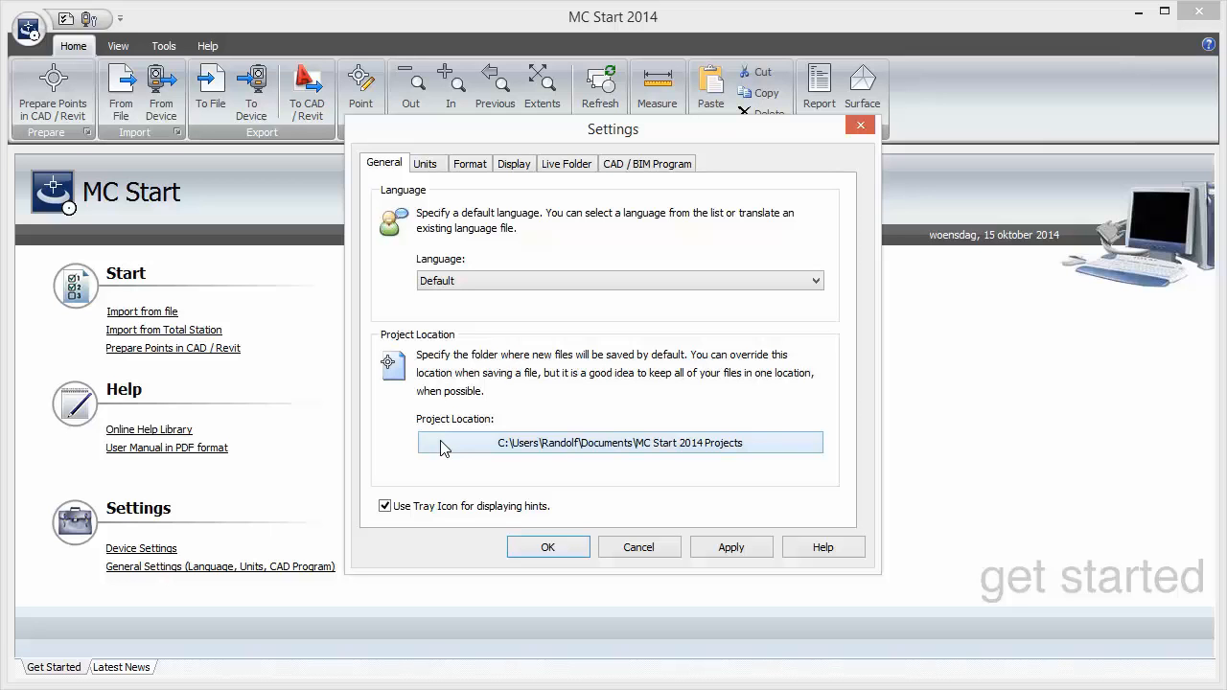
pyautogui.moveTo(460, 334)
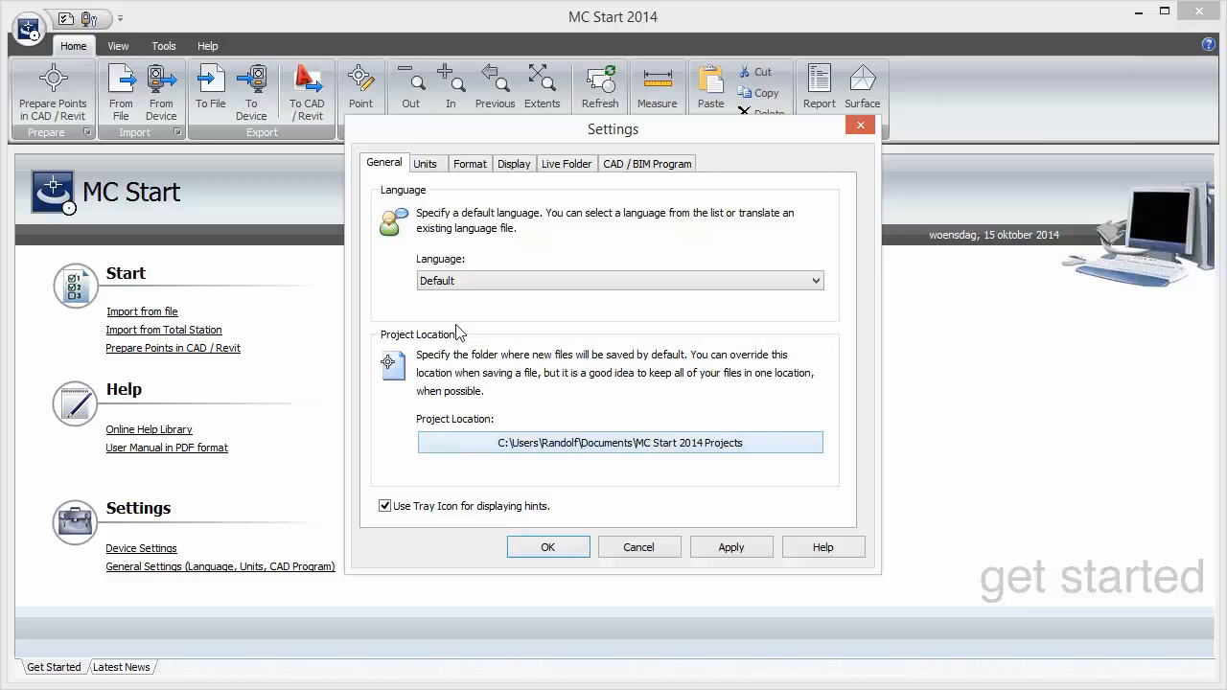
# Review the Units settings, trying Intl Feet and leaving Distance set to Meters.
pyautogui.click(426, 163)
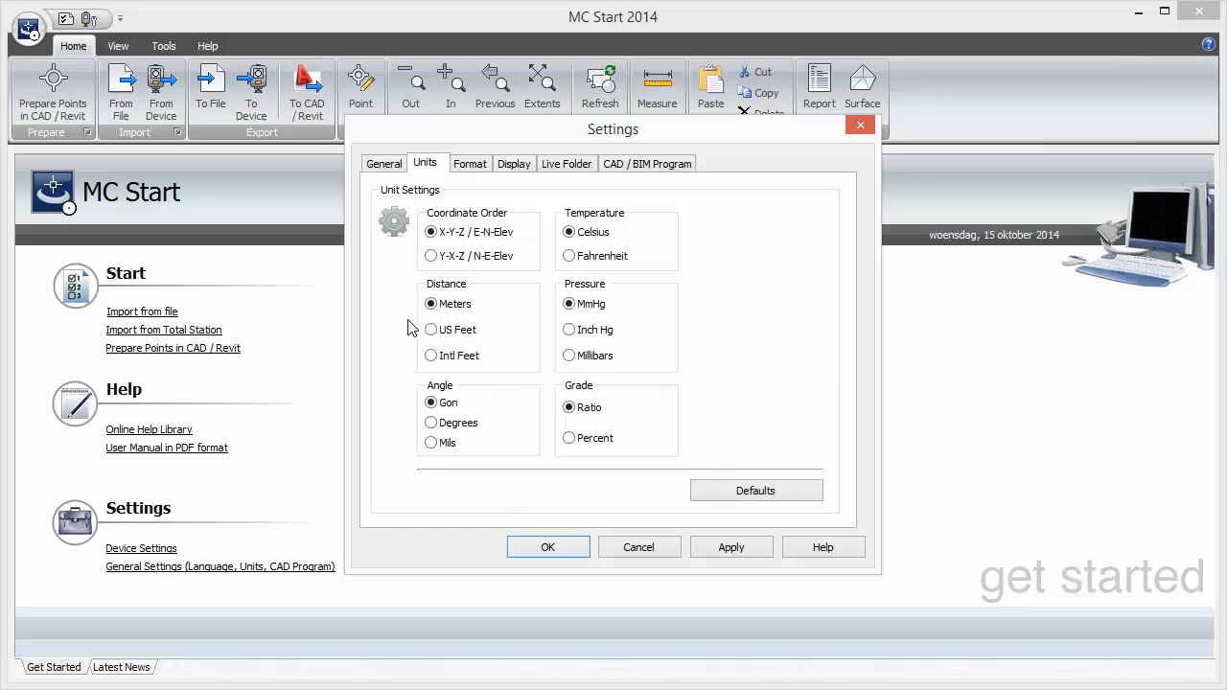
pyautogui.click(429, 355)
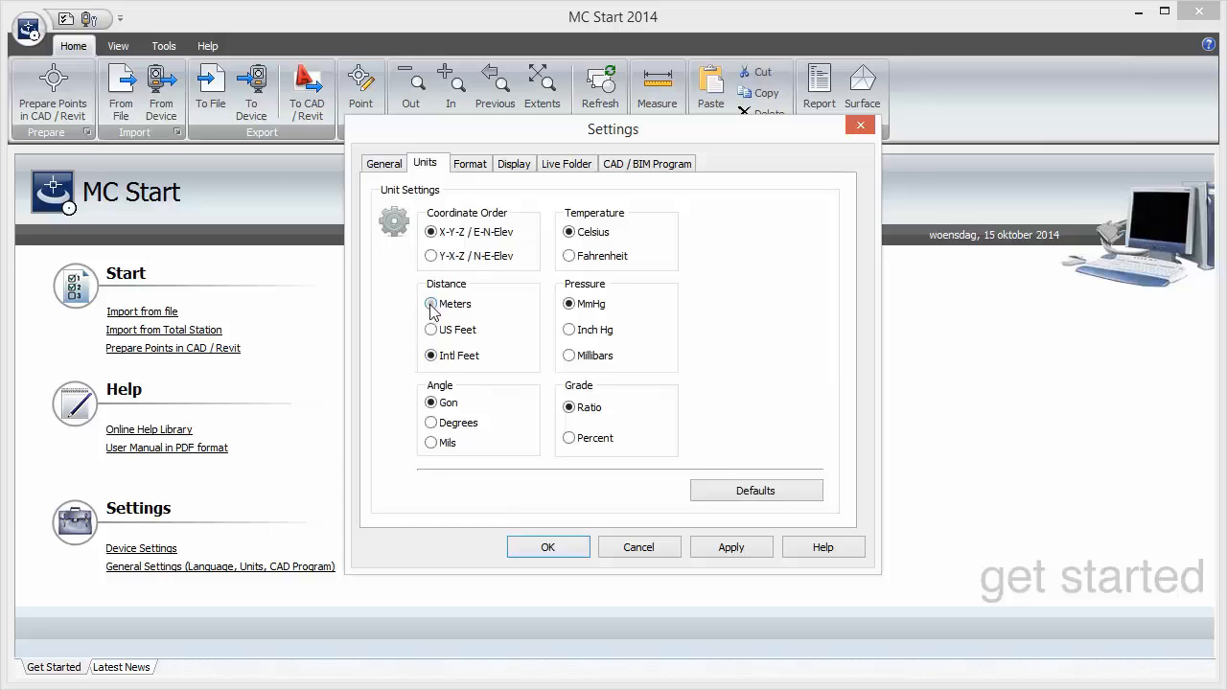
pyautogui.click(430, 303)
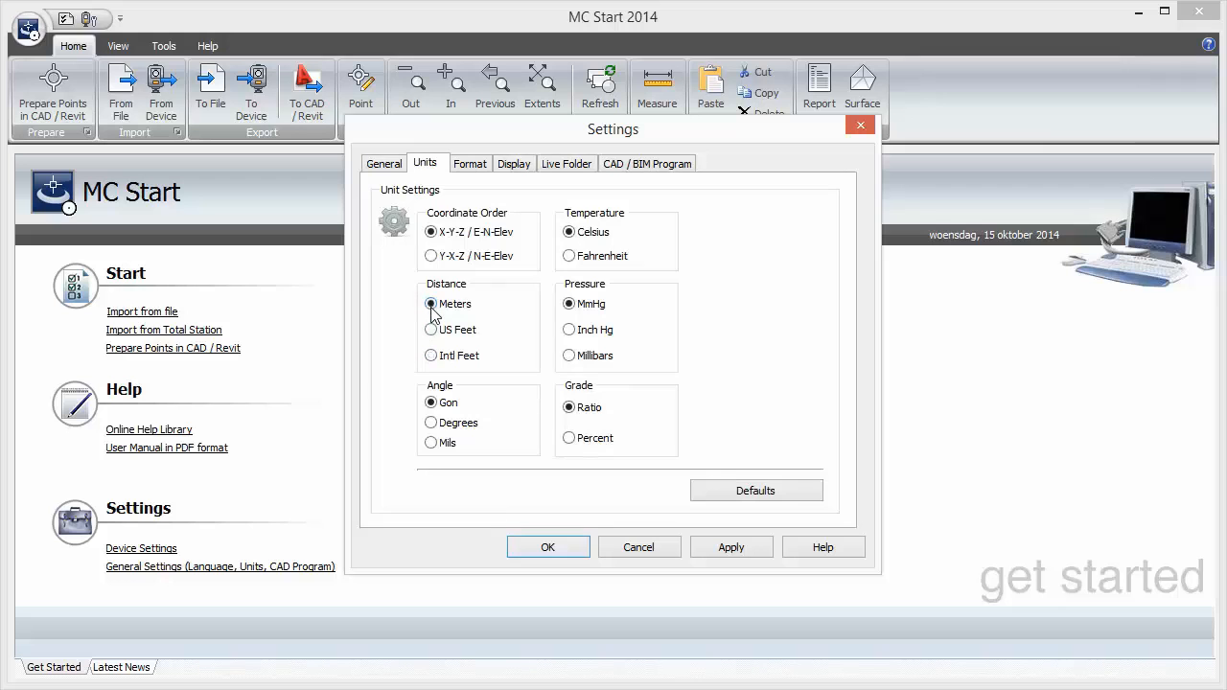
pyautogui.click(646, 163)
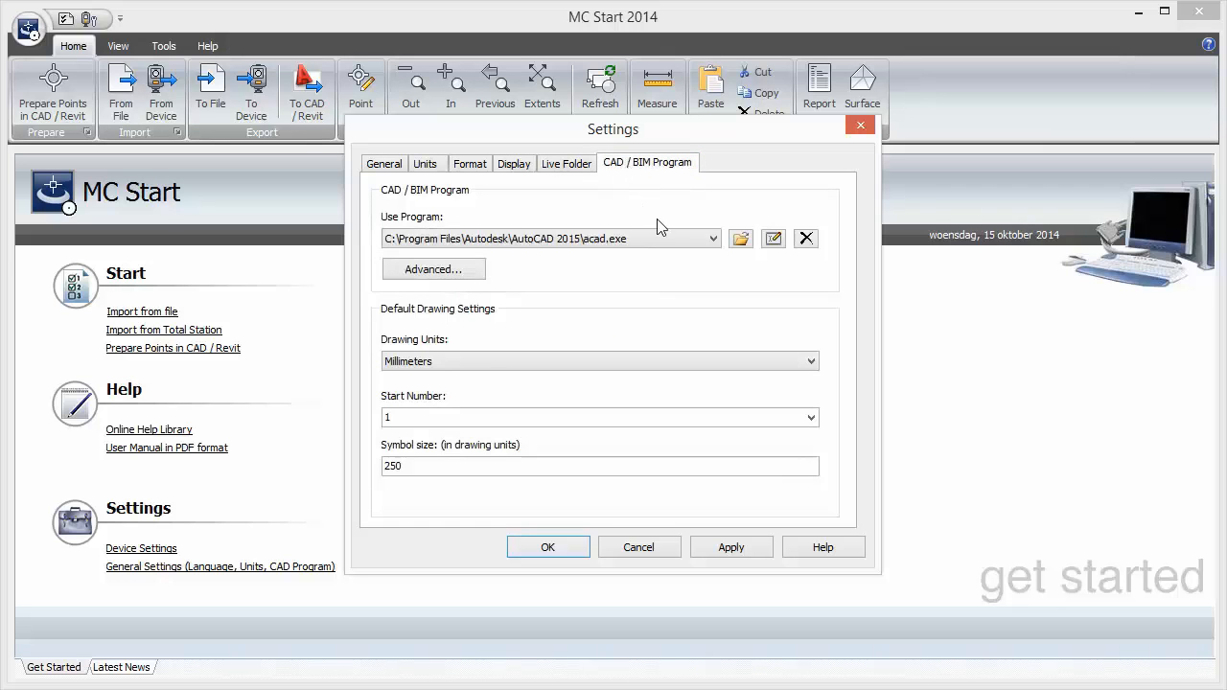
# Confirm AutoCAD 2015 as the CAD/BIM program with millimeter units and accept the settings.
pyautogui.click(714, 238)
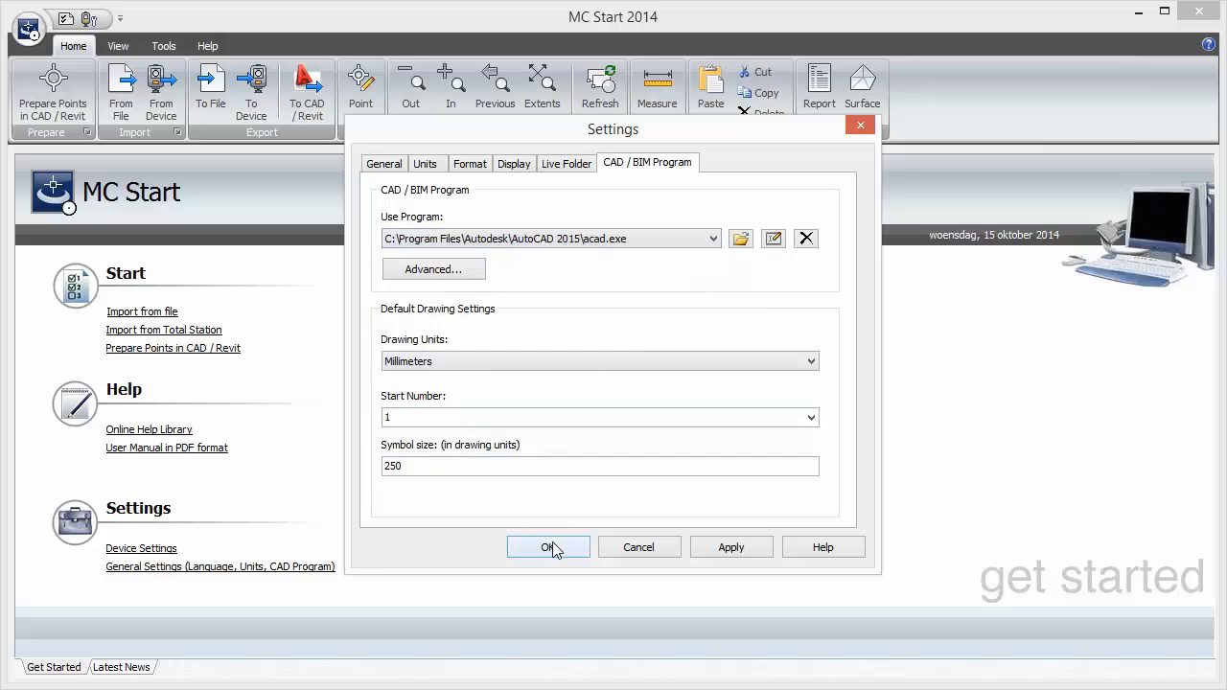
pyautogui.click(549, 547)
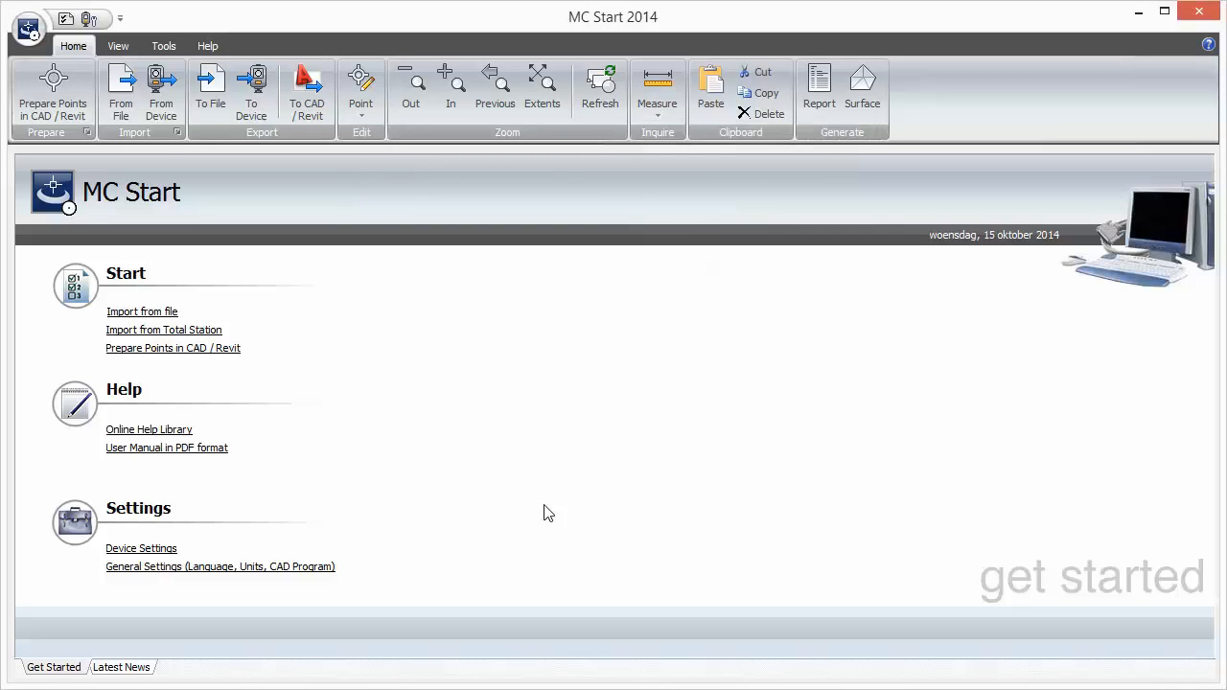
pyautogui.moveTo(163, 253)
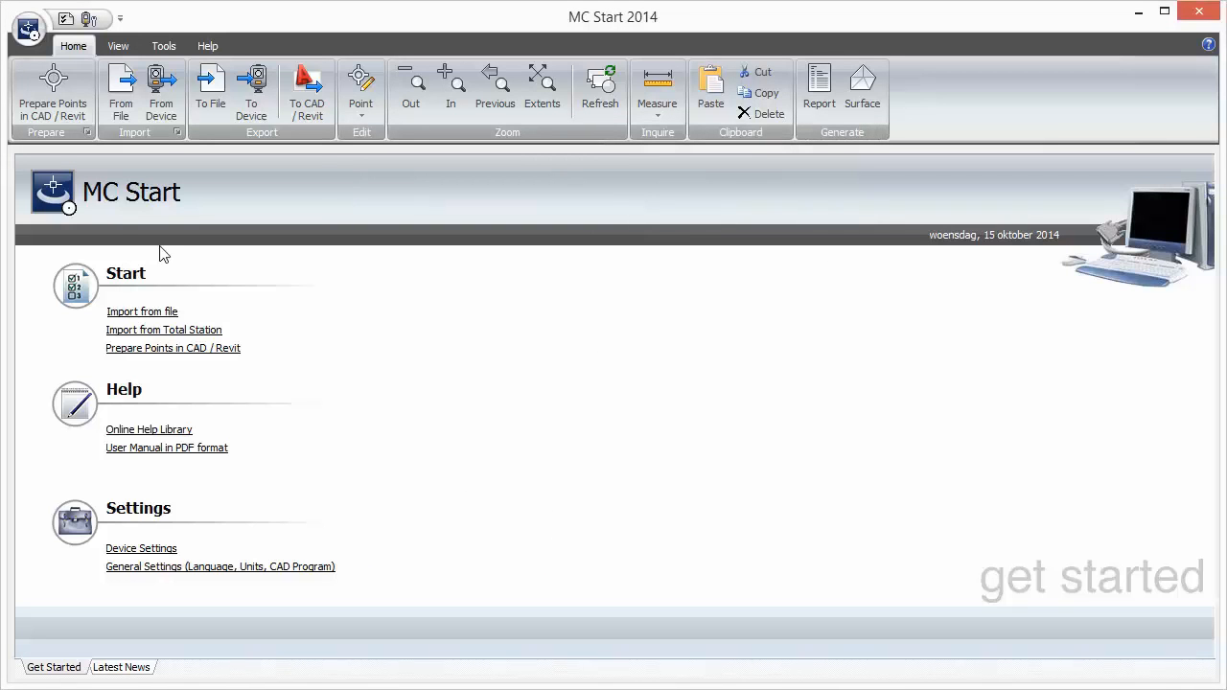
pyautogui.moveTo(54, 92)
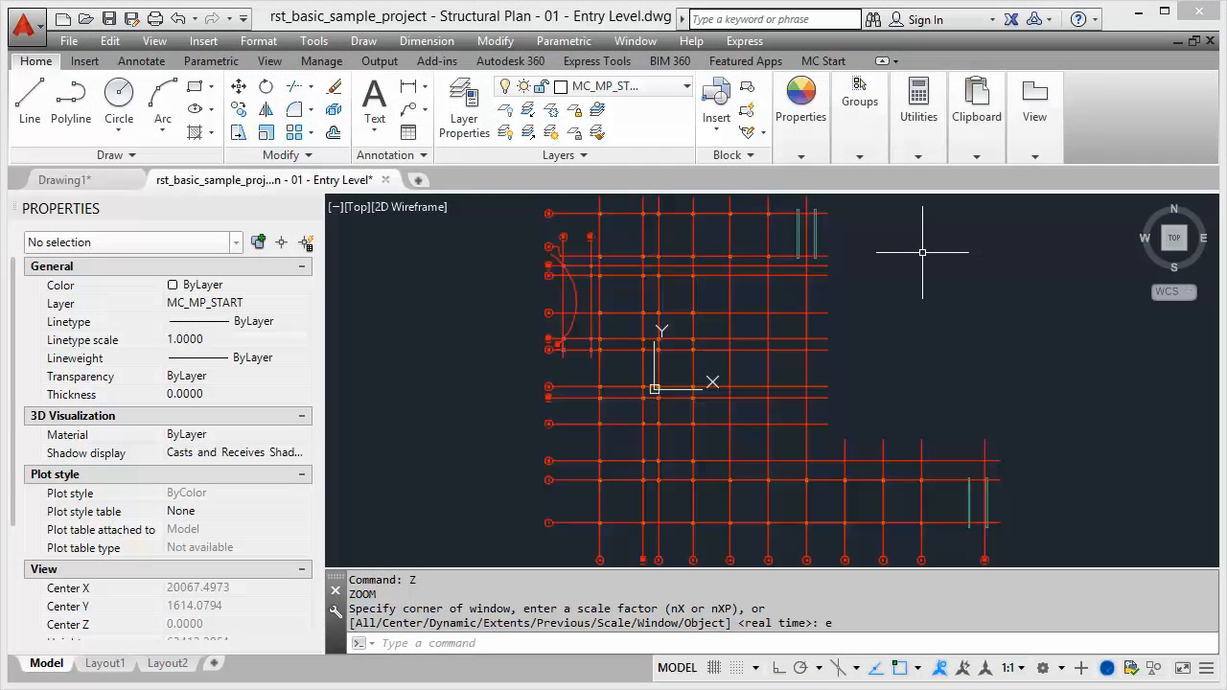
# Show the MC Start ribbon commands for the structural plan drawing.
pyautogui.click(822, 59)
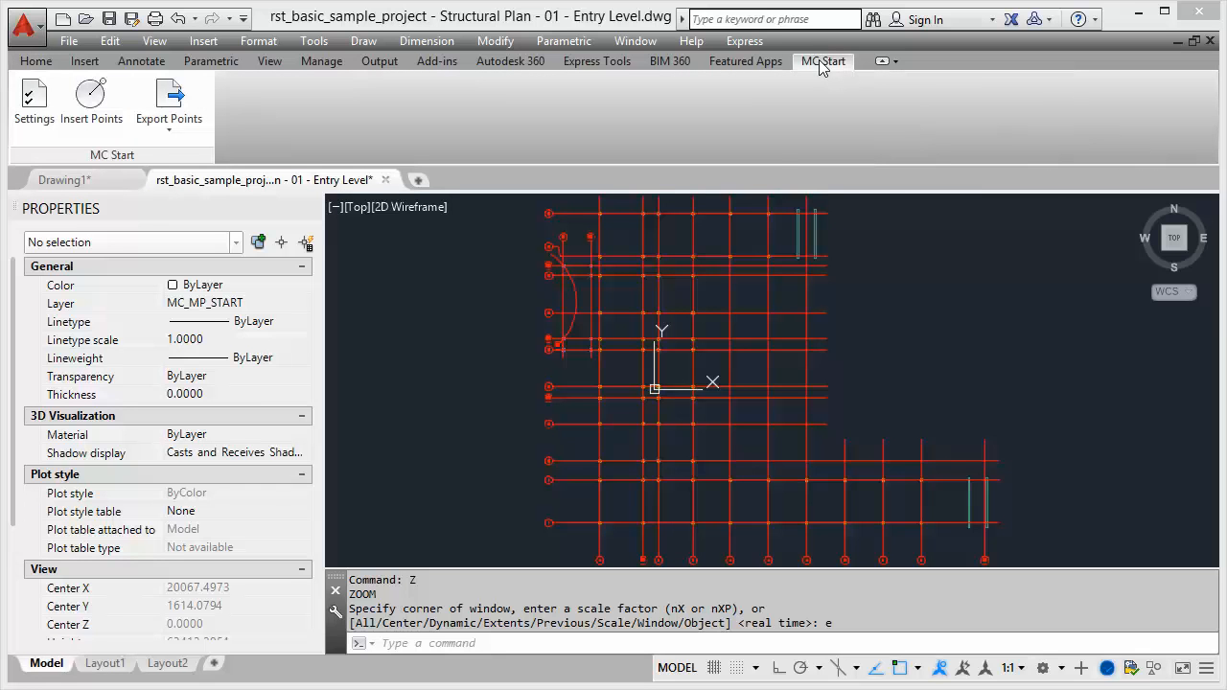
pyautogui.moveTo(924, 328)
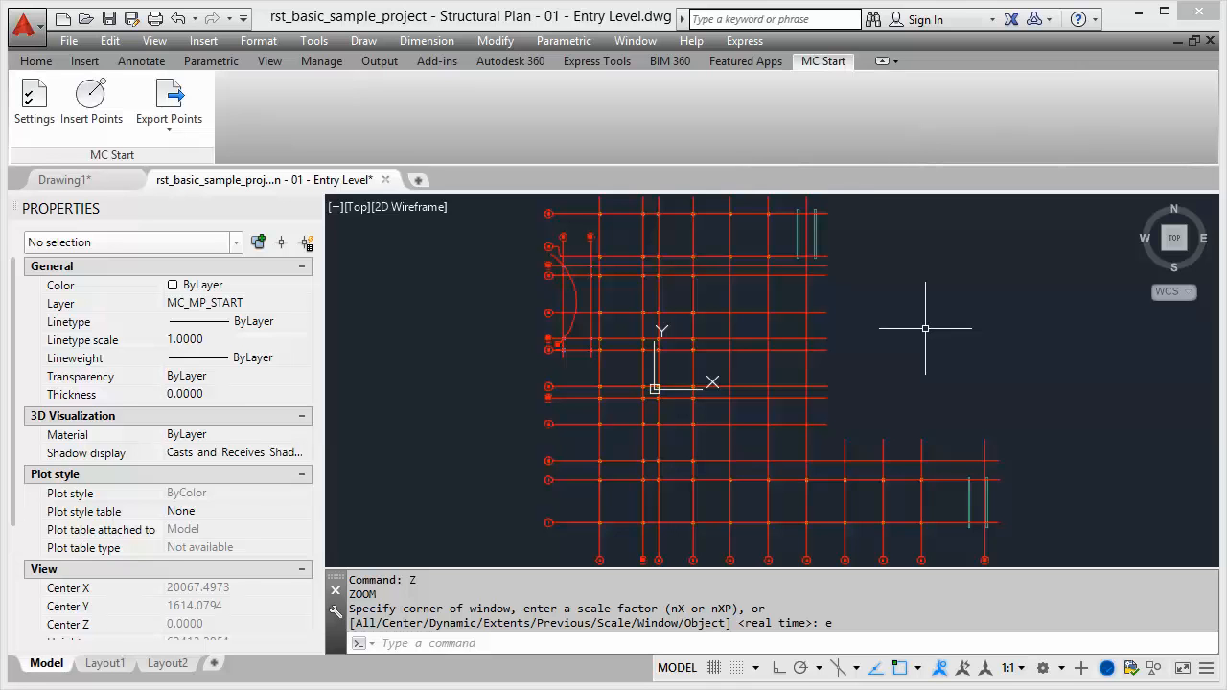
pyautogui.moveTo(606, 562)
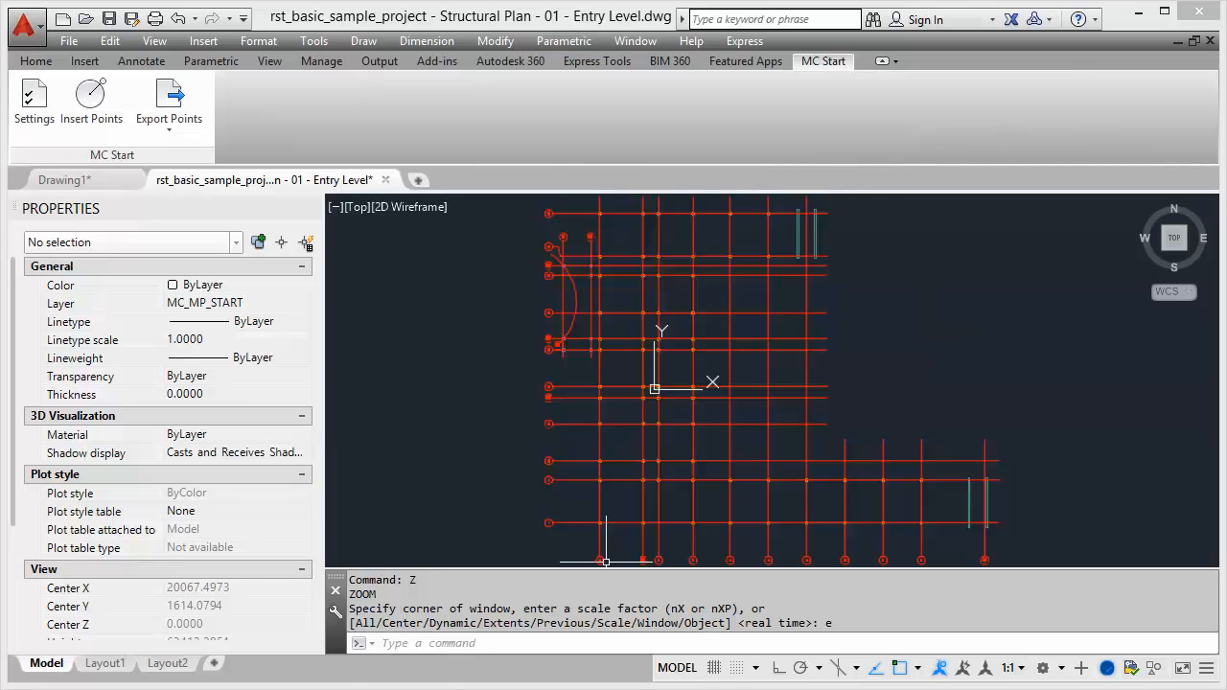
# Via OSNAP, enable Intersection and Insertion object snaps alongside Endpoint.
pyautogui.write('osnap')
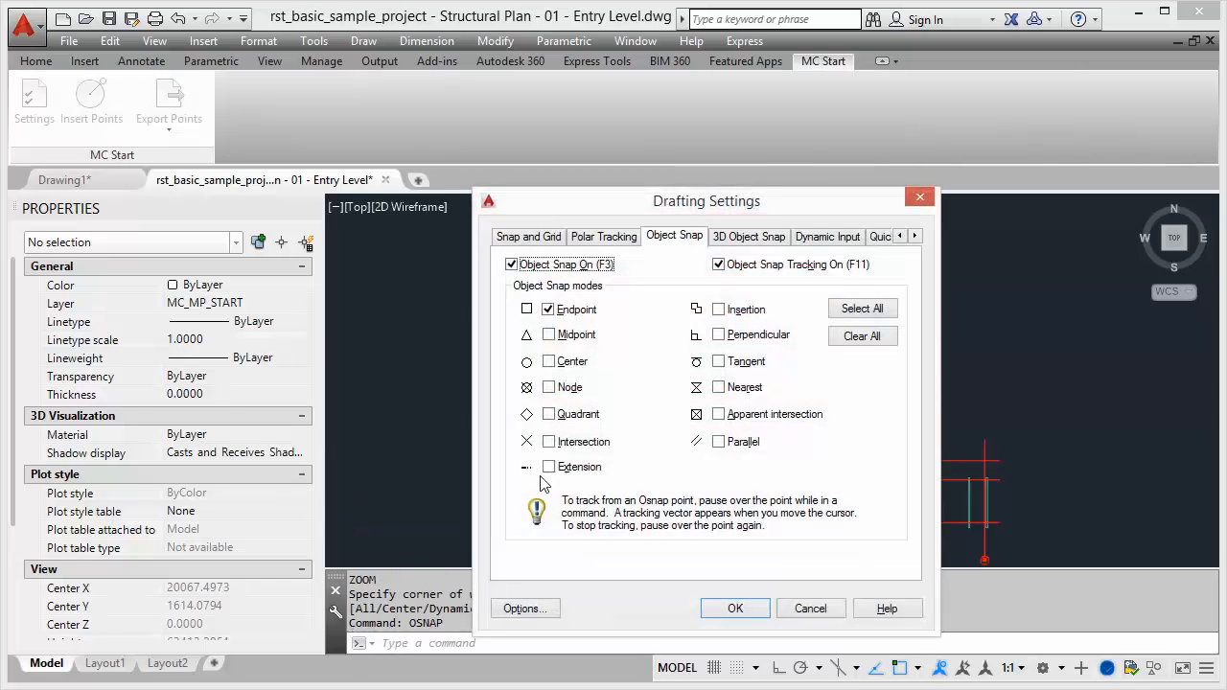
pyautogui.click(548, 441)
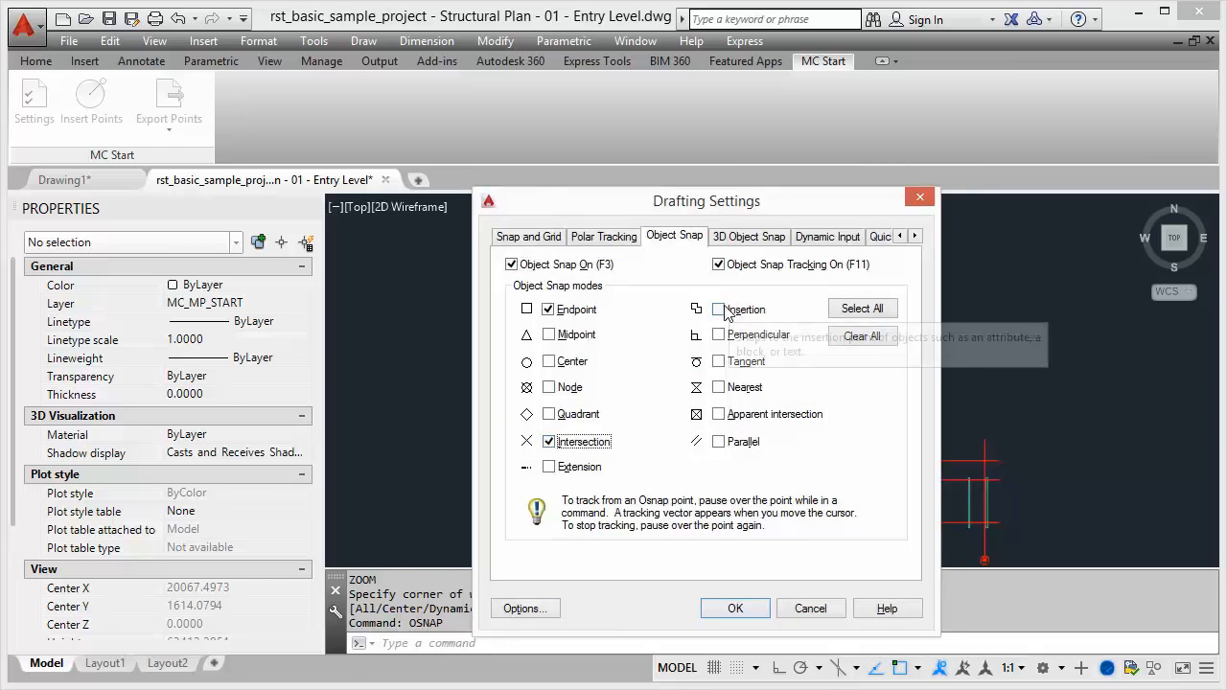
pyautogui.click(717, 308)
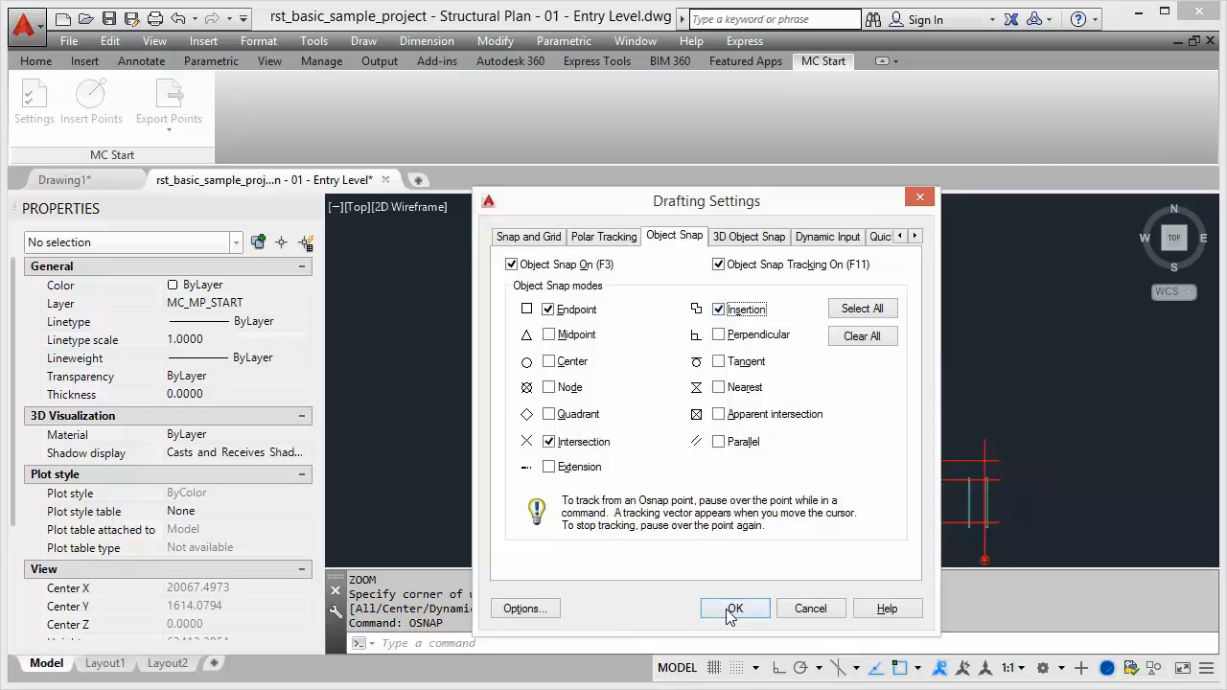
pyautogui.click(735, 608)
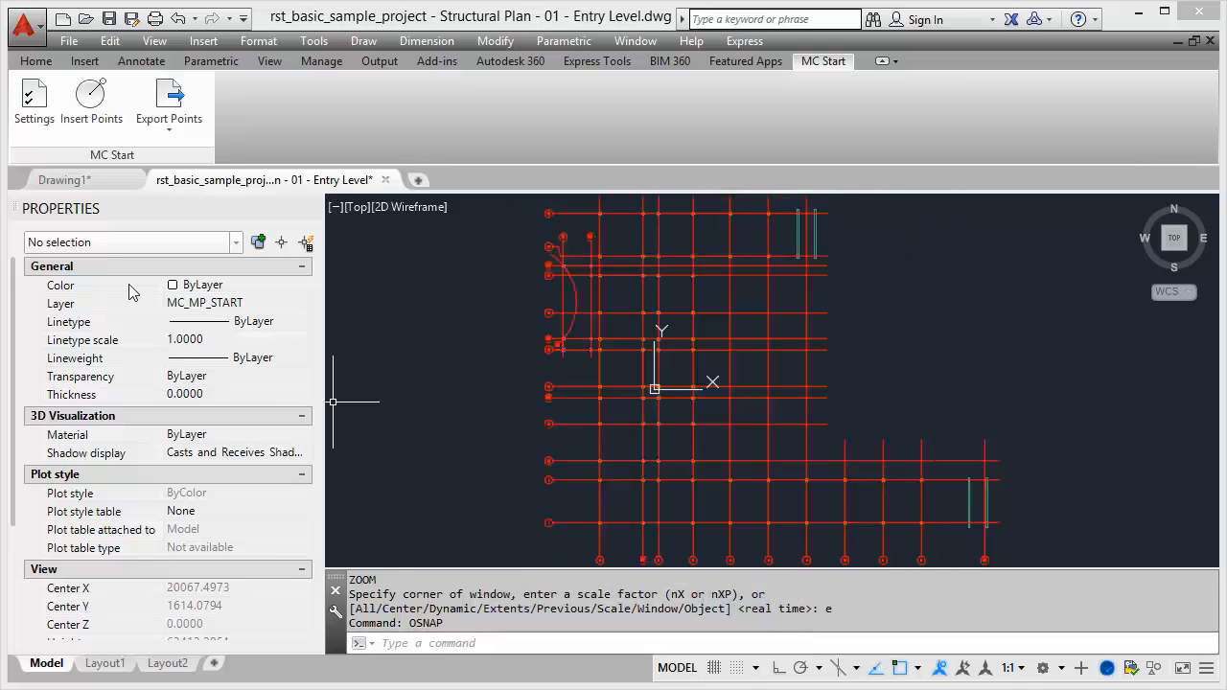
# Verify MC Start drawing settings: millimeters, symbol size 250, start number 1, and accept.
pyautogui.click(34, 99)
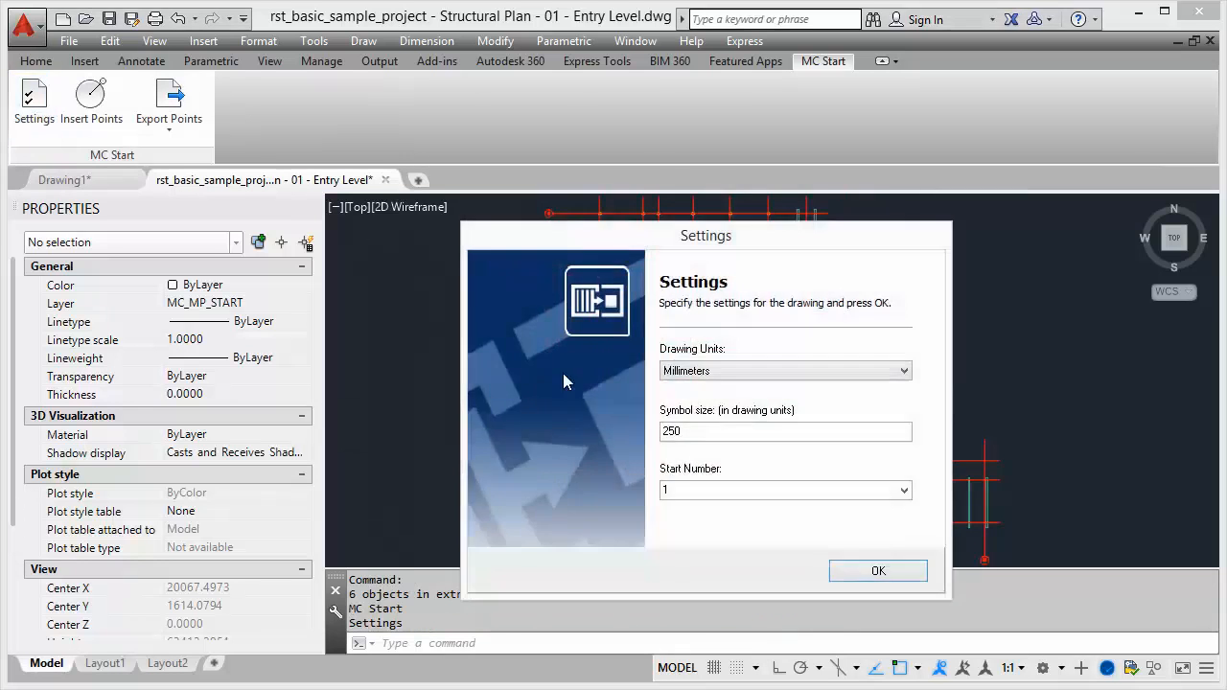
pyautogui.click(784, 431)
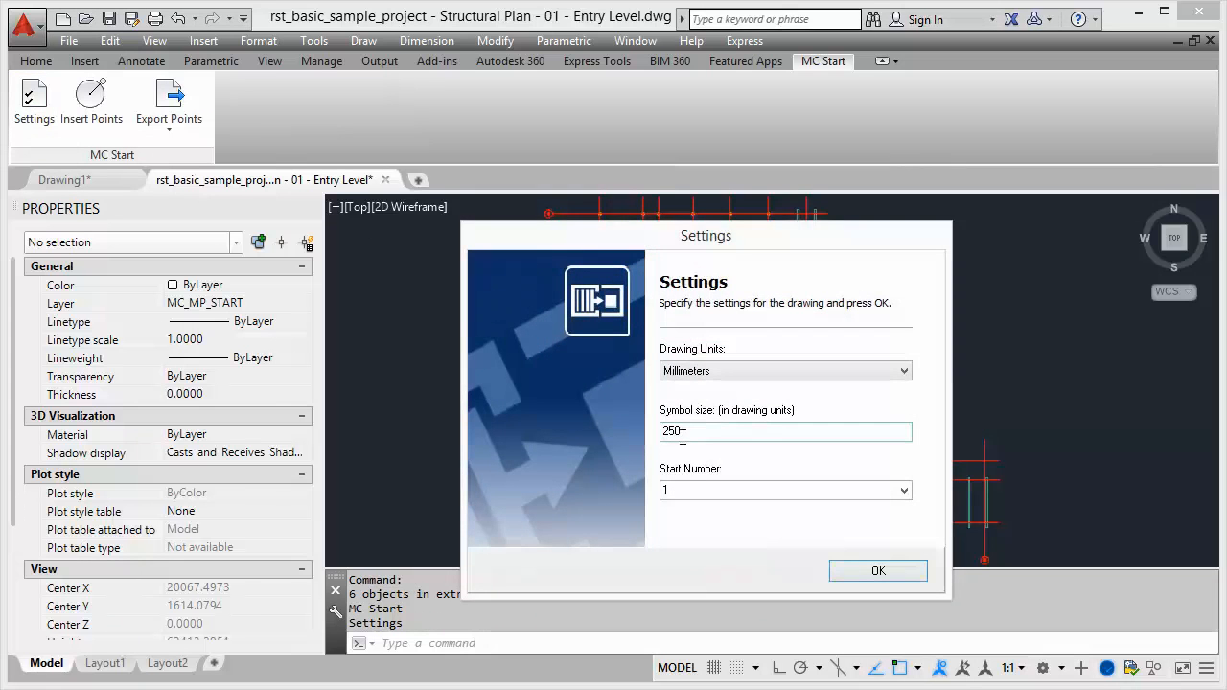
pyautogui.click(776, 491)
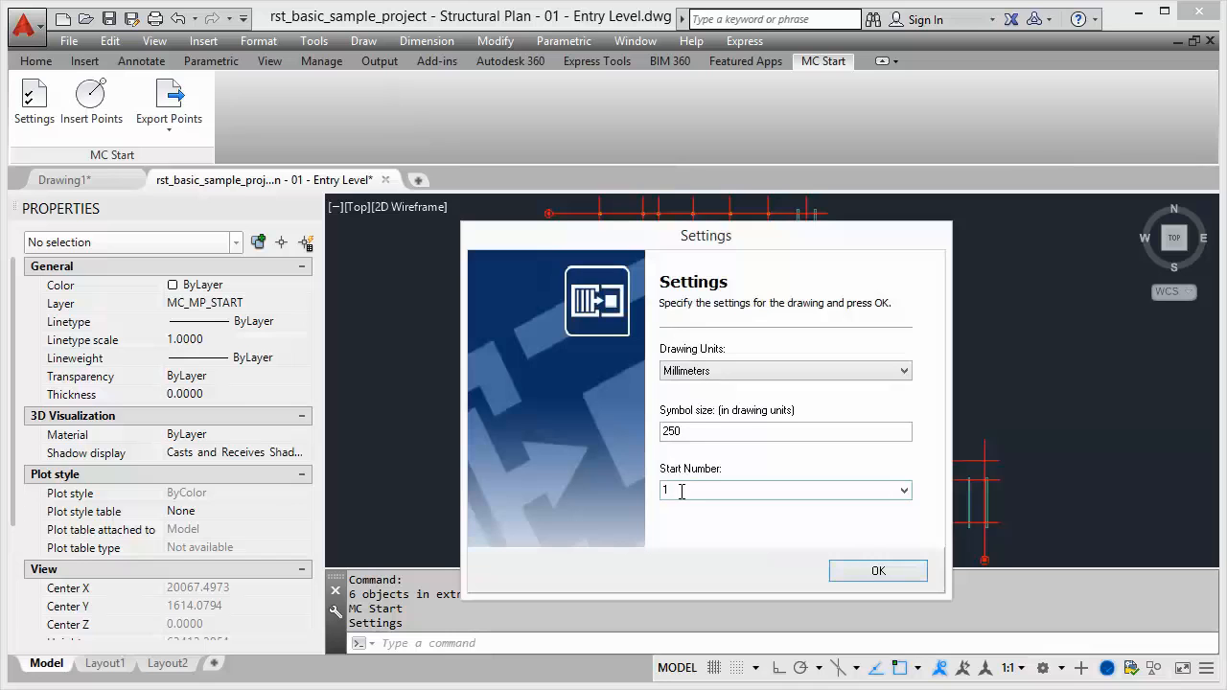
pyautogui.click(786, 491)
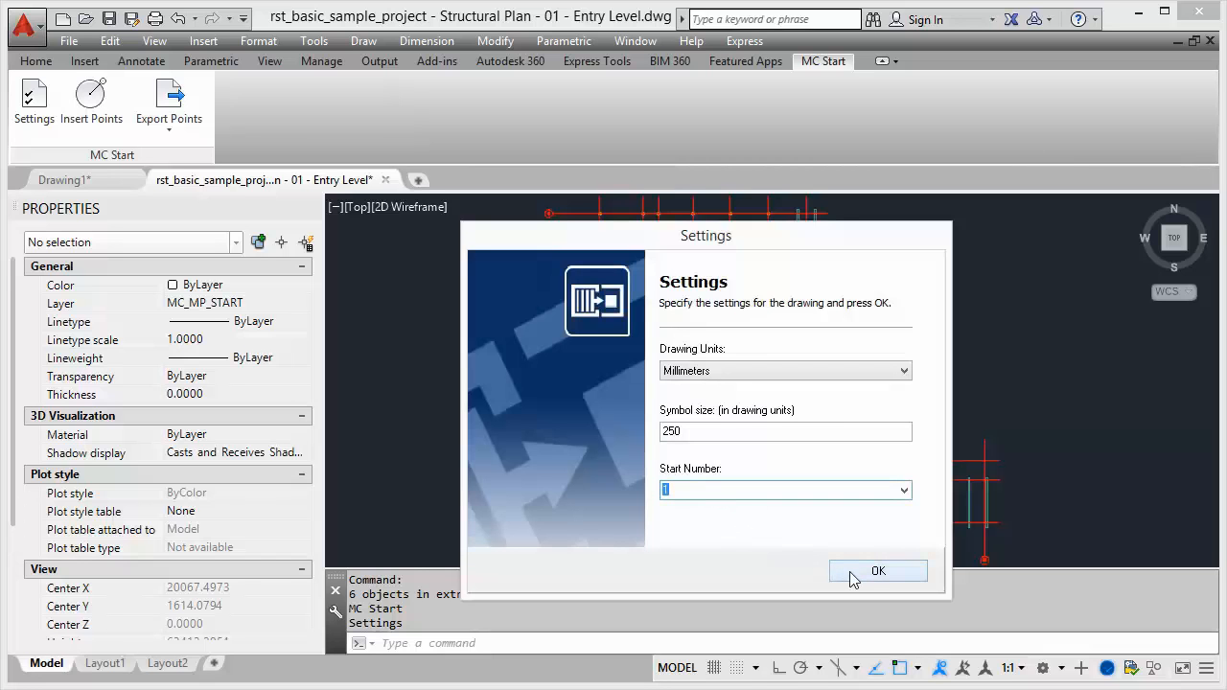
pyautogui.click(879, 571)
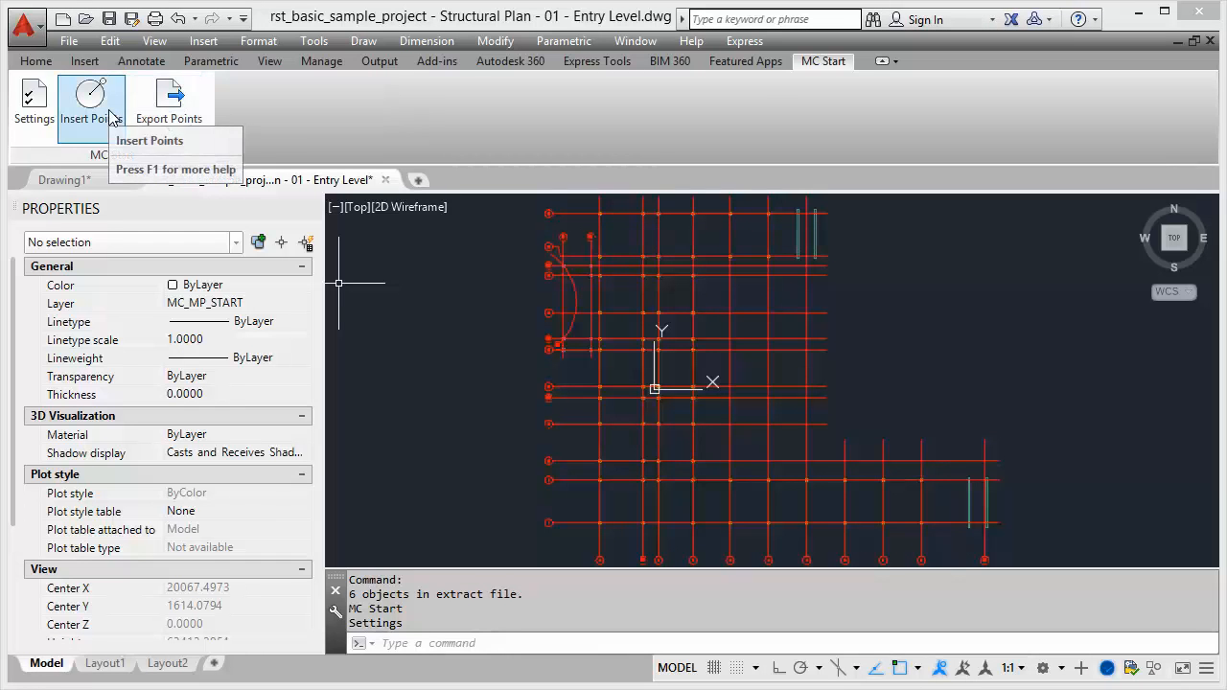
# Insert control points 1 to 4 at grid line intersections on the plan.
pyautogui.click(92, 100)
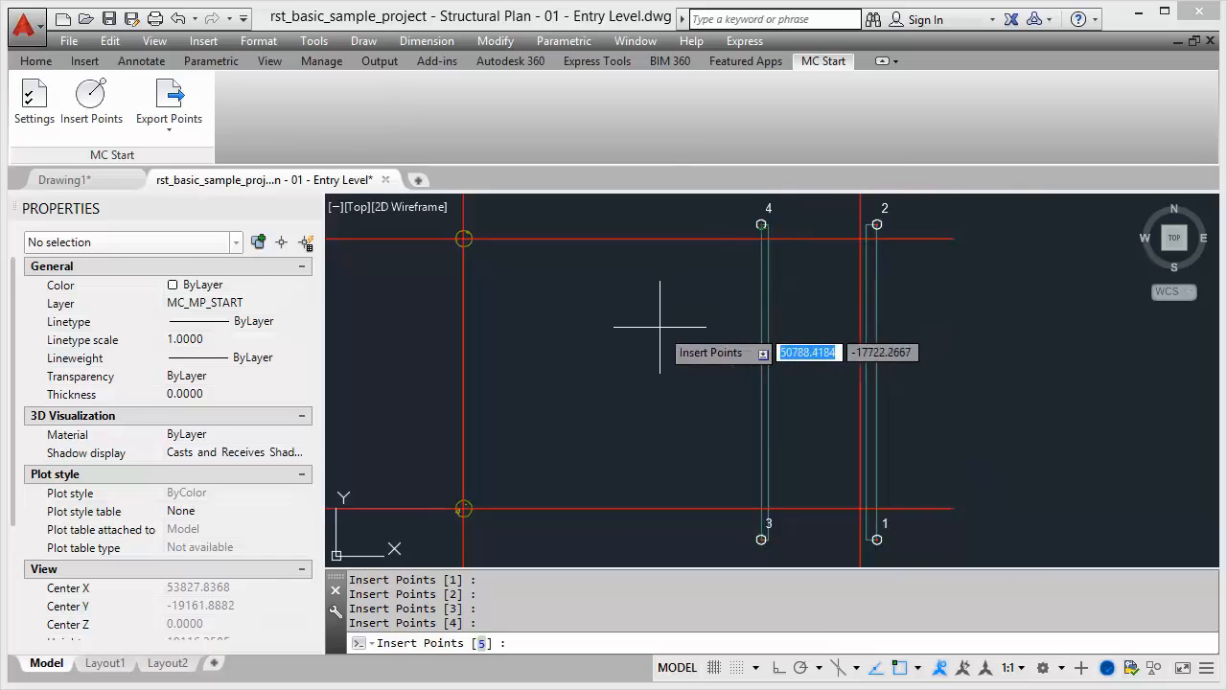
pyautogui.moveTo(640, 341)
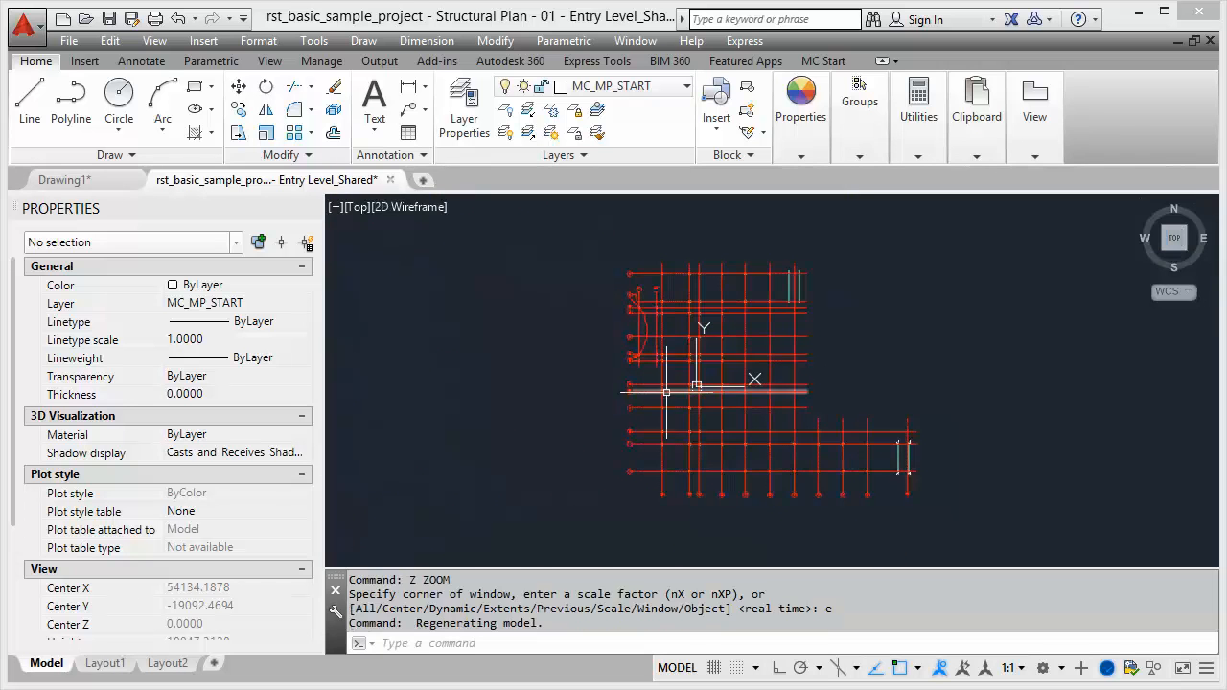
pyautogui.moveTo(690, 384)
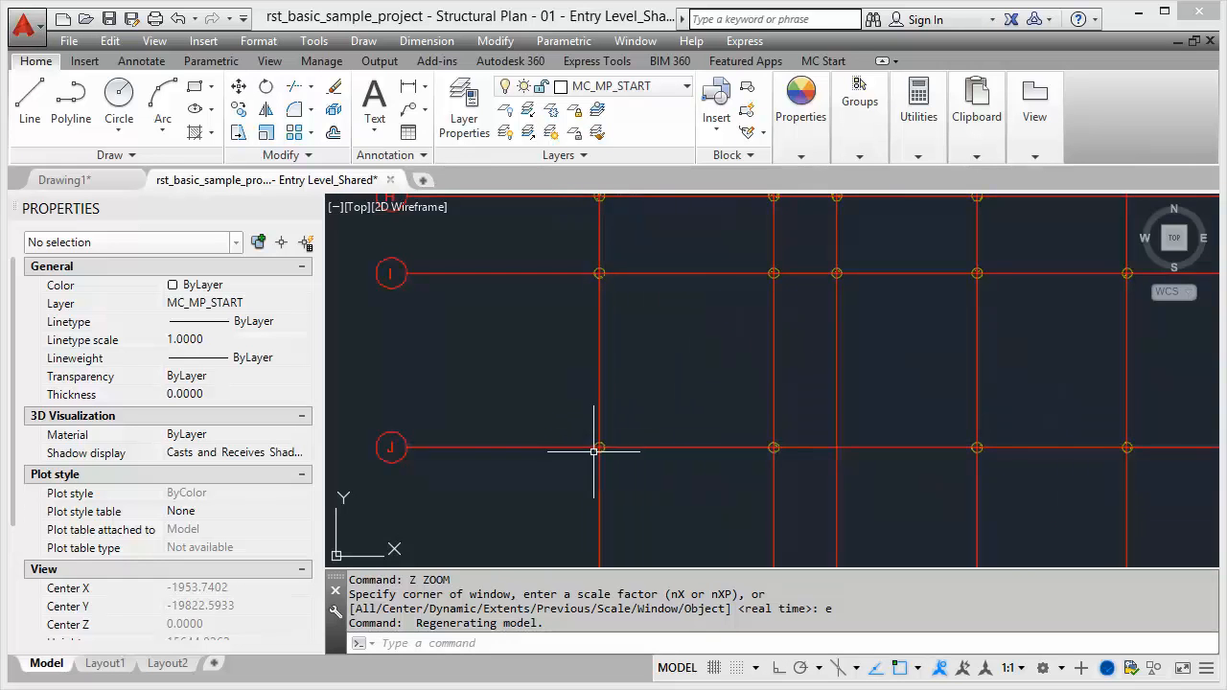
pyautogui.moveTo(598, 449)
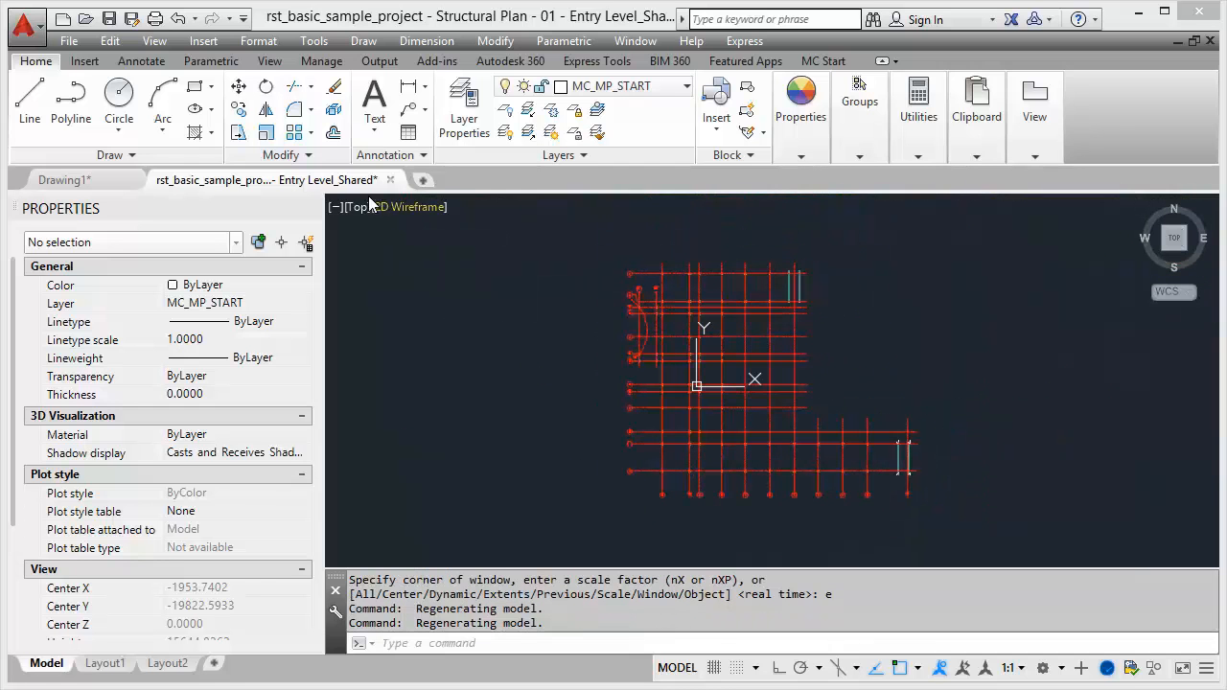
pyautogui.moveTo(238, 86)
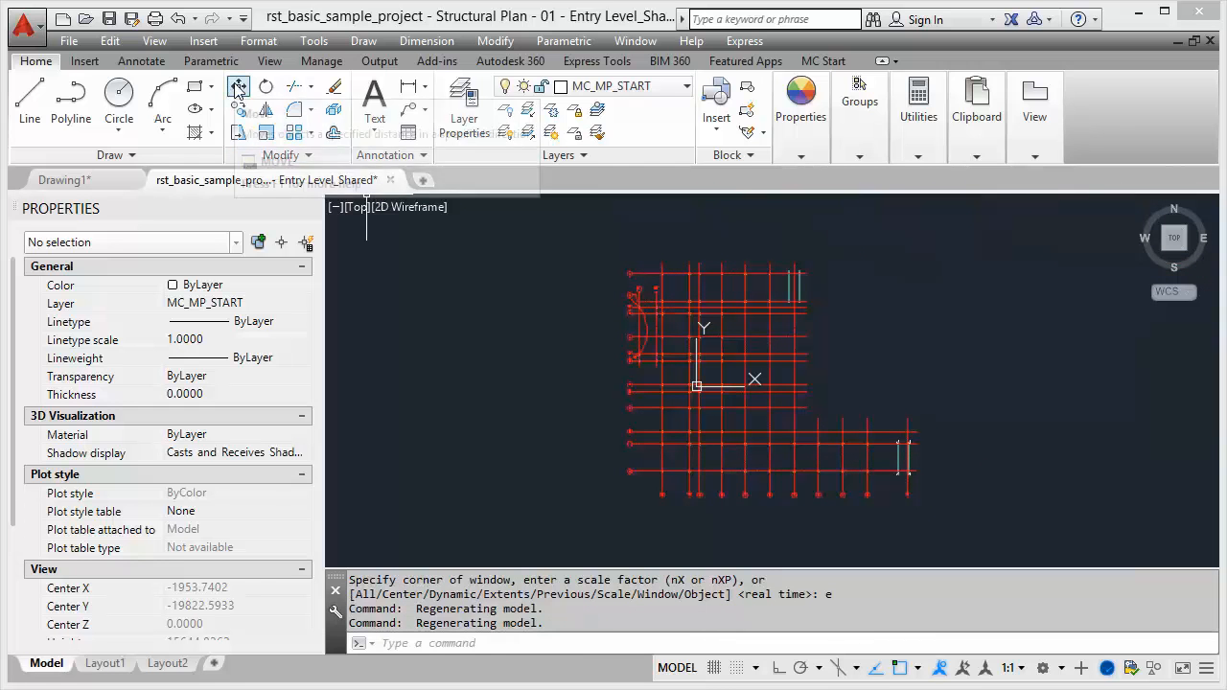
# Start the Move command to gather the whole grid.
pyautogui.click(238, 86)
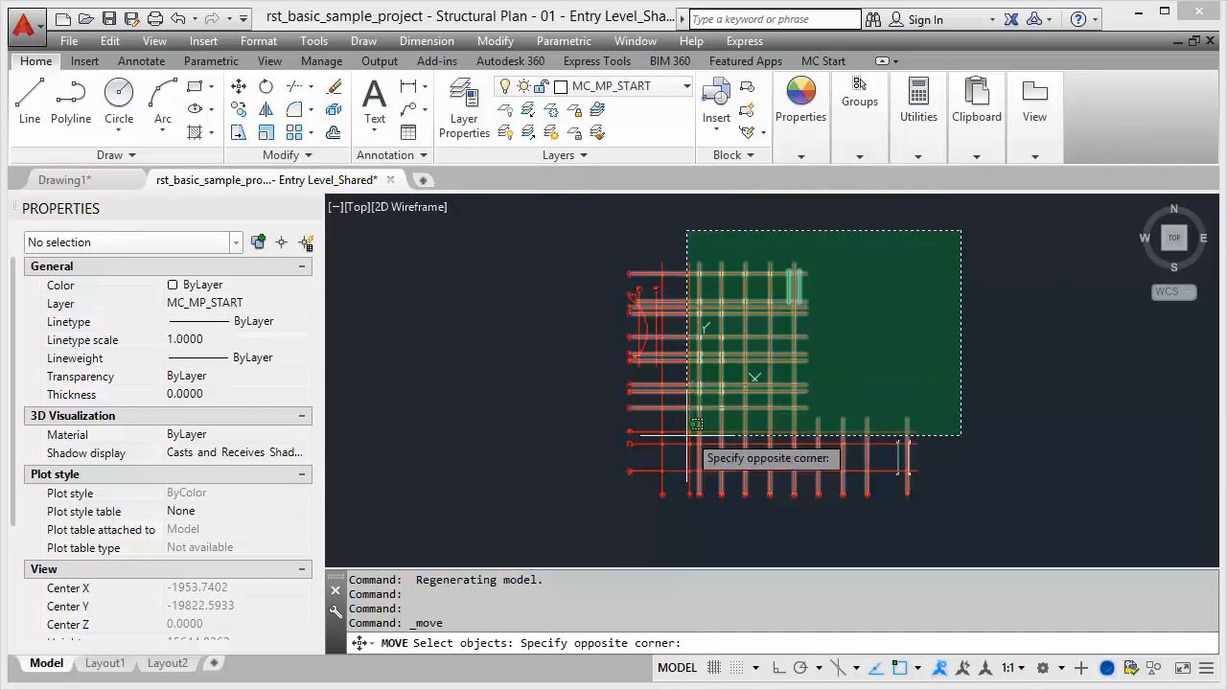
# Move the whole grid from the chosen intersection base point to 0,0.
pyautogui.click(595, 518)
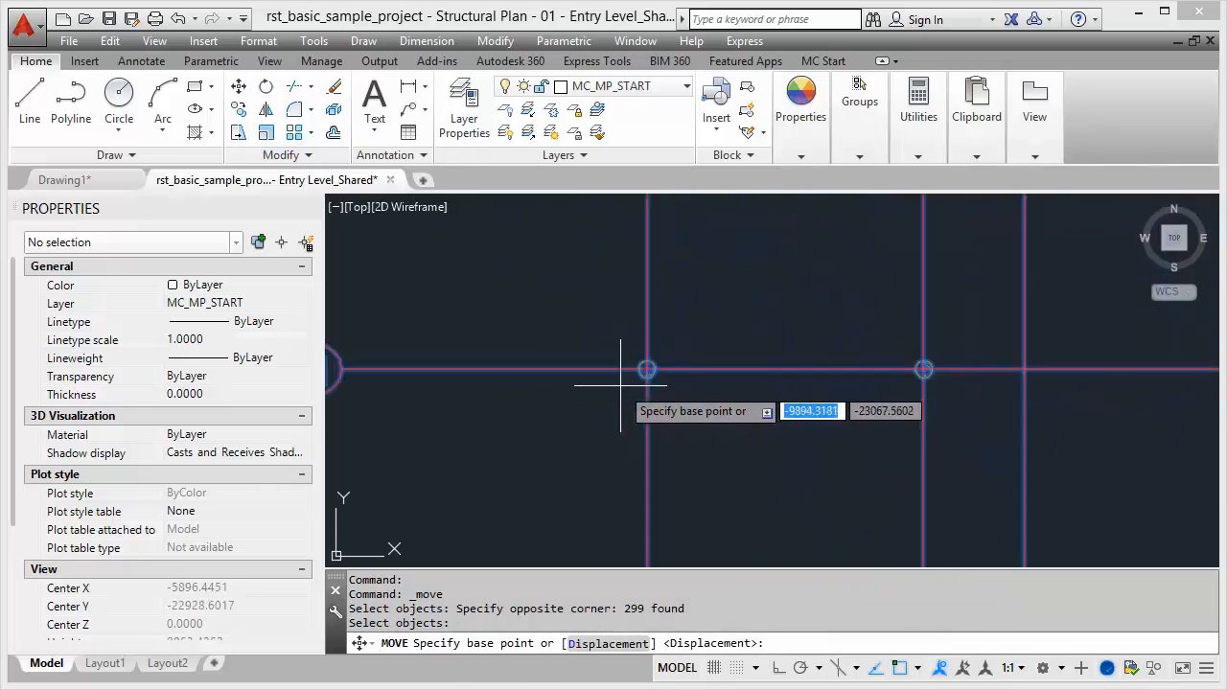
pyautogui.moveTo(683, 349)
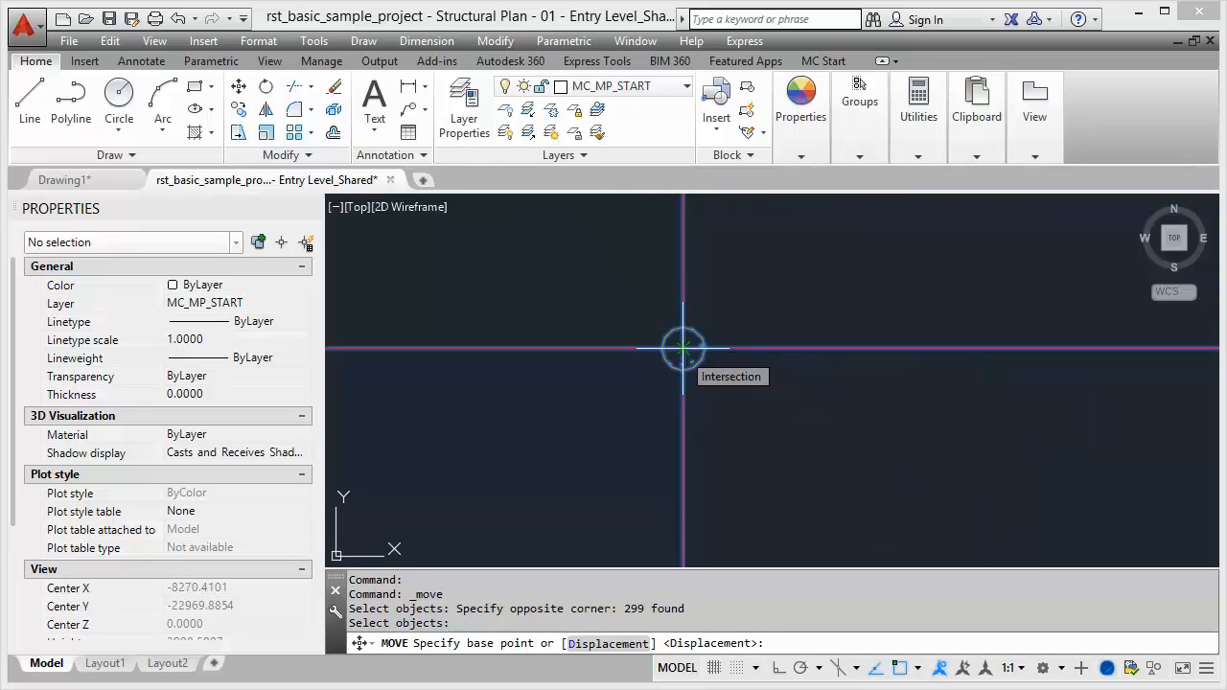
pyautogui.click(683, 347)
pyautogui.write('0')
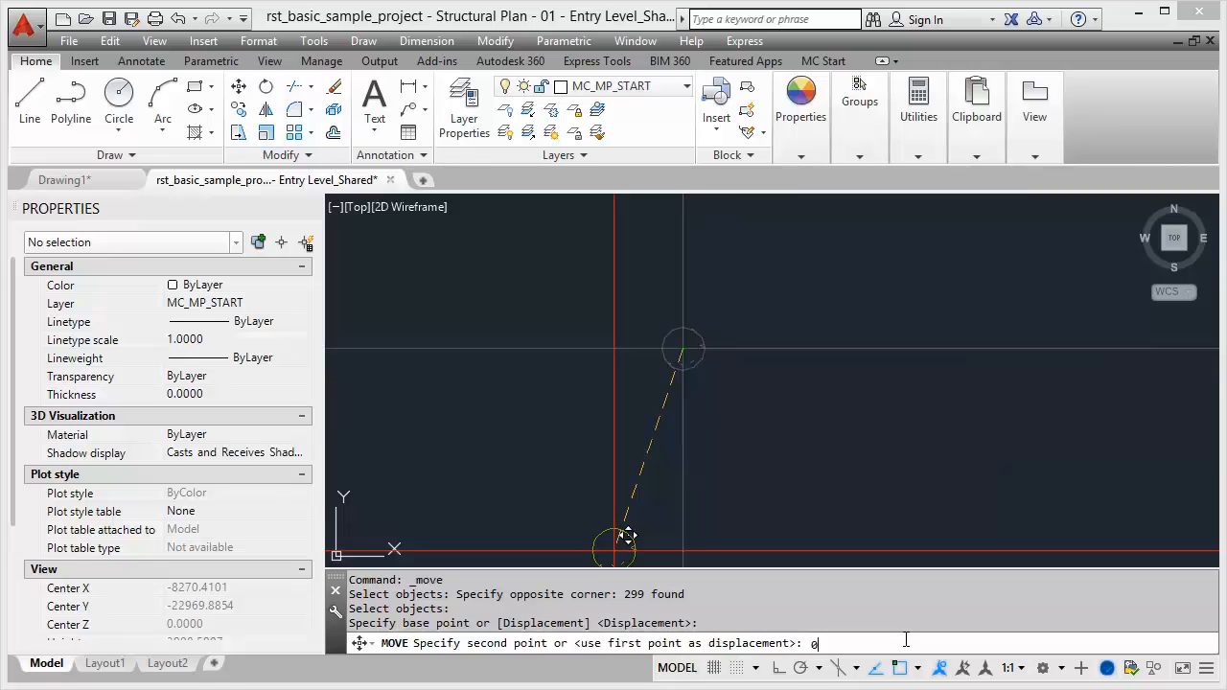
pyautogui.write(',0')
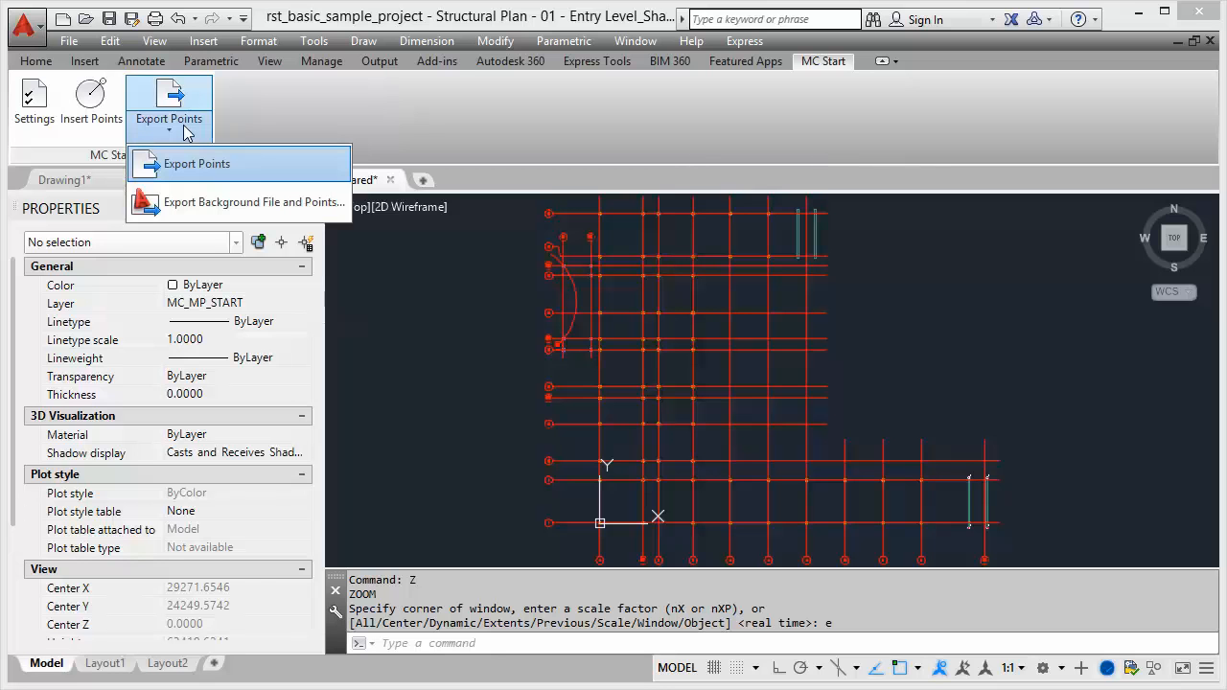
pyautogui.moveTo(242, 209)
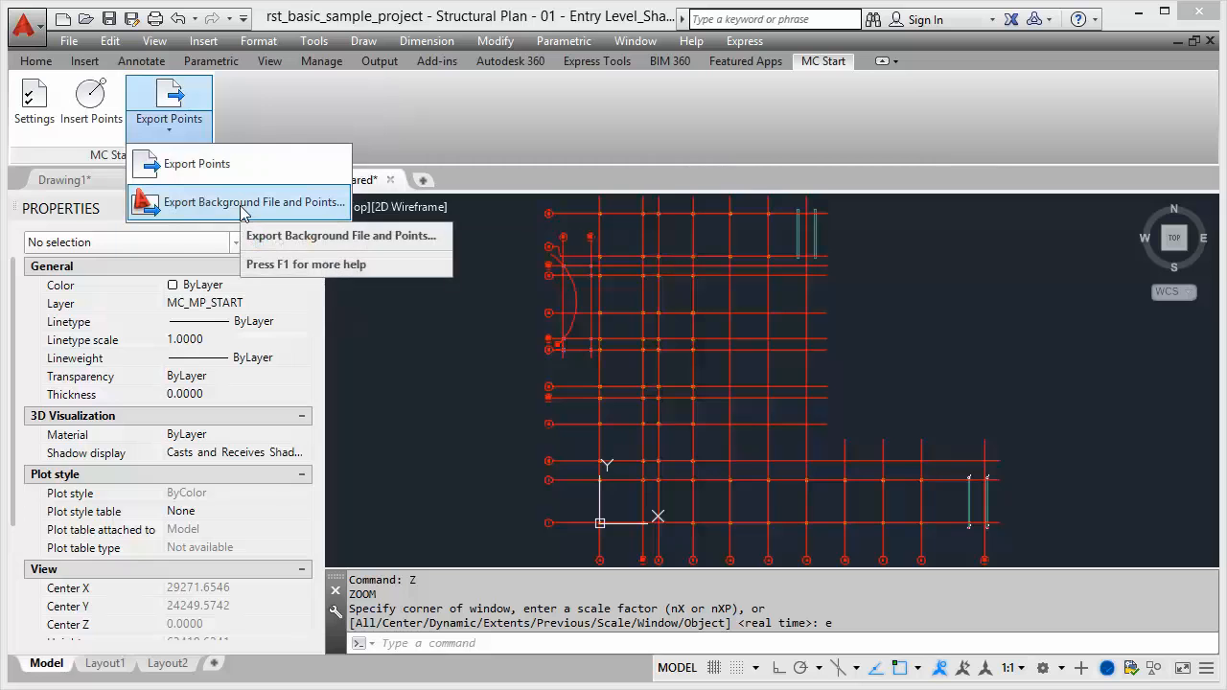
# Choose Export Background File and Points from the Export Points dropdown.
pyautogui.click(253, 203)
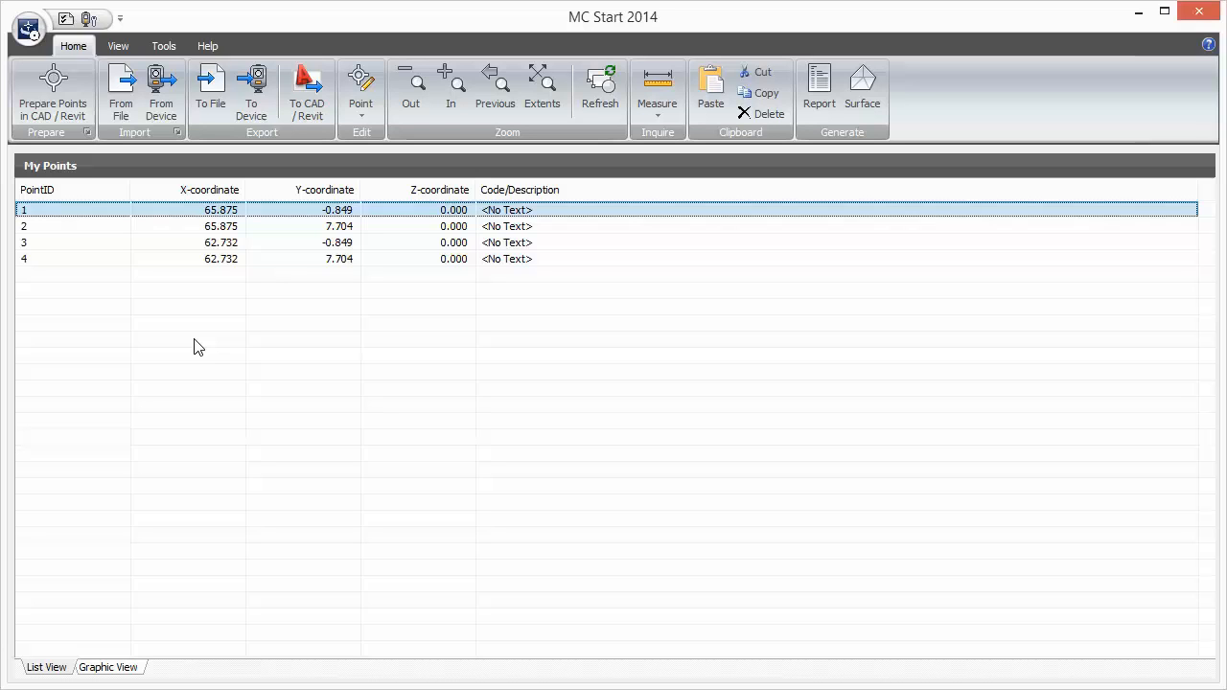
# Export the four points to device as CSV named Entrylevel with the background file included.
pyautogui.click(252, 92)
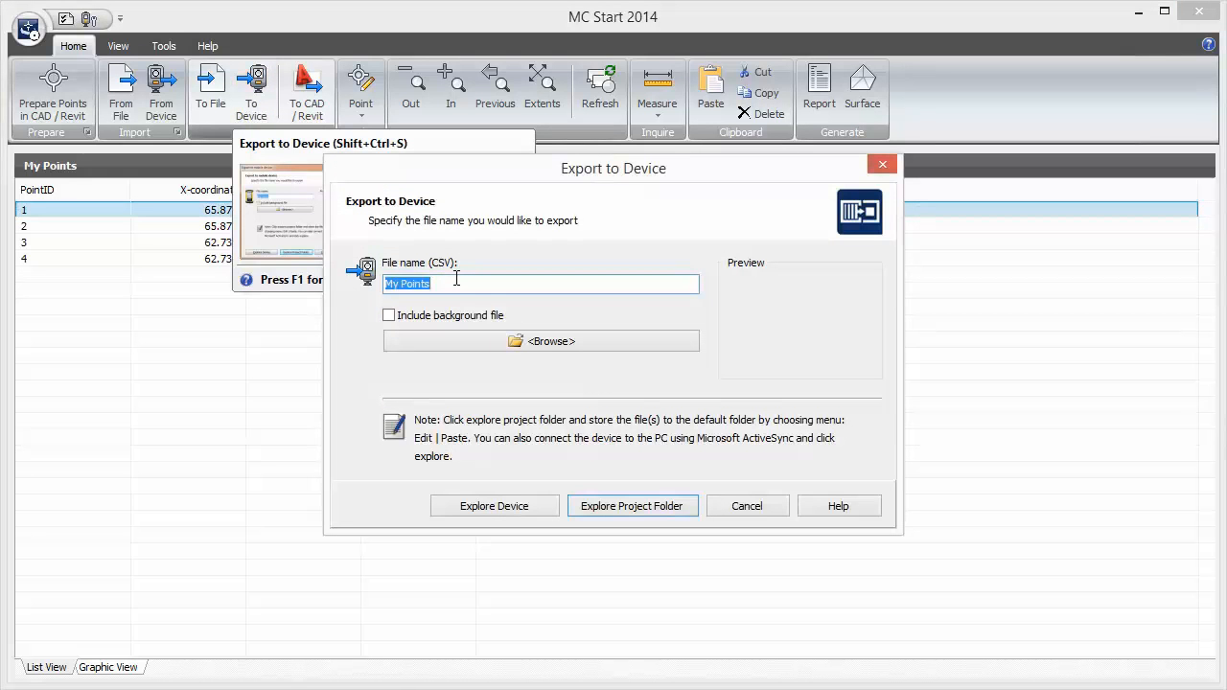
pyautogui.write('Entrylevel')
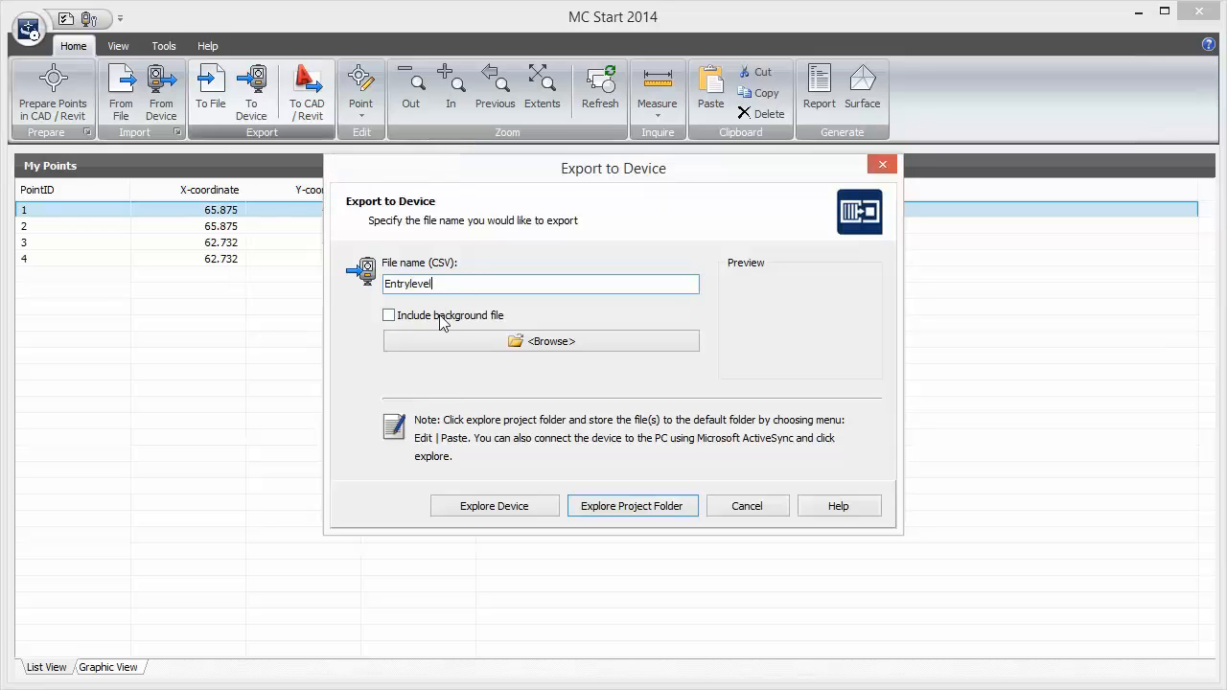
pyautogui.click(389, 314)
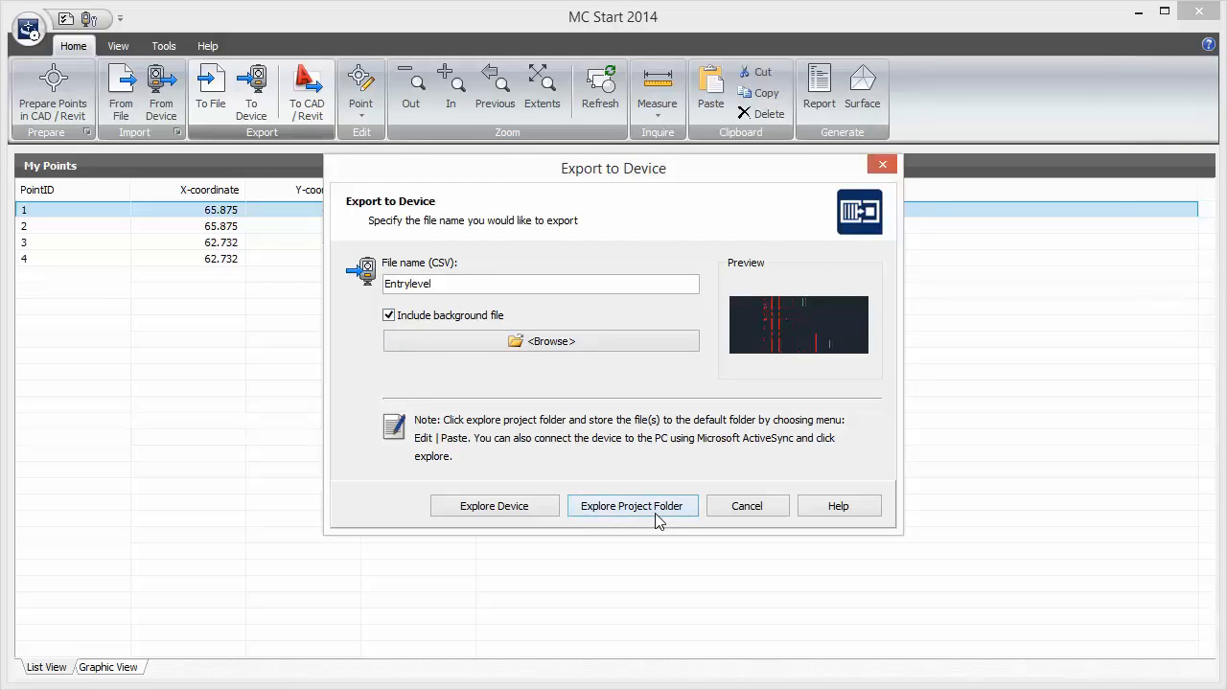
# Create a new Entrylevel folder in the MC Start 2014 Projects folder.
pyautogui.click(632, 506)
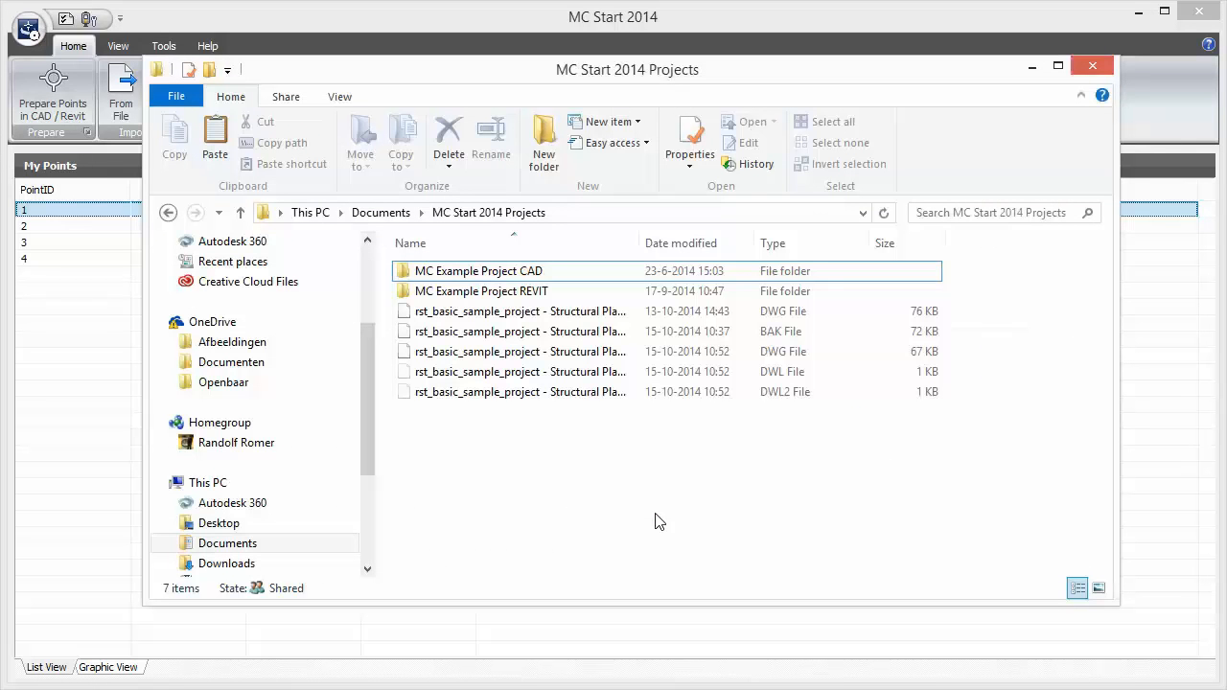
pyautogui.moveTo(583, 502)
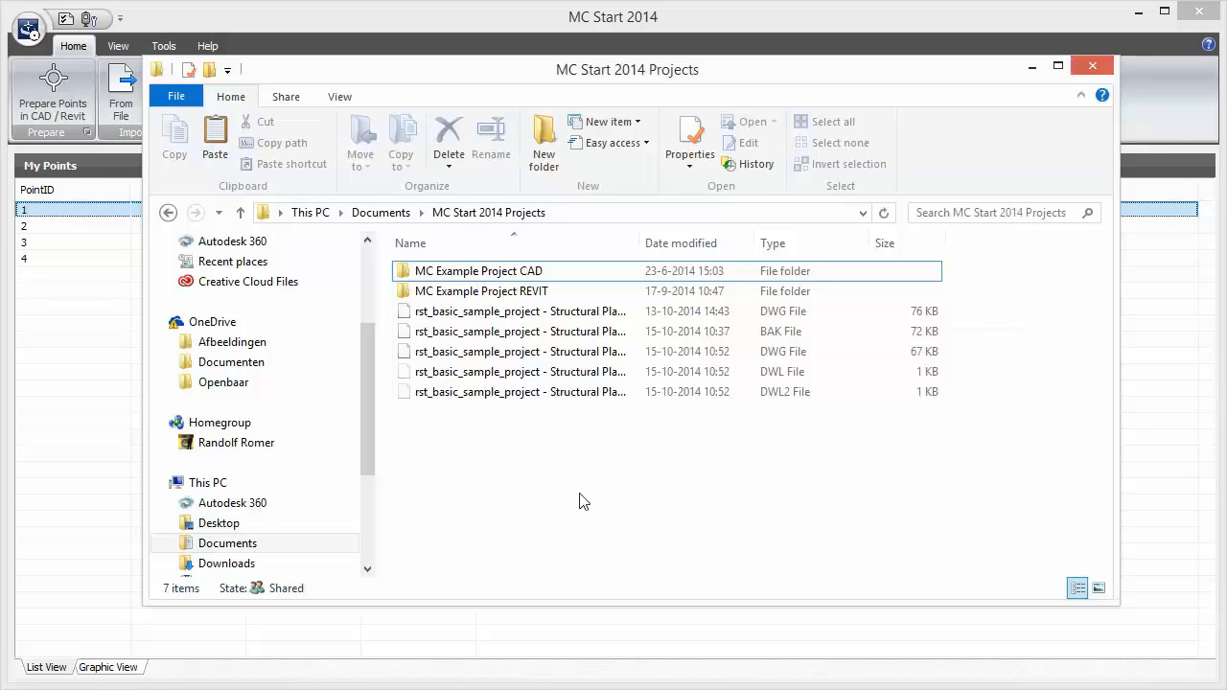
pyautogui.click(545, 138)
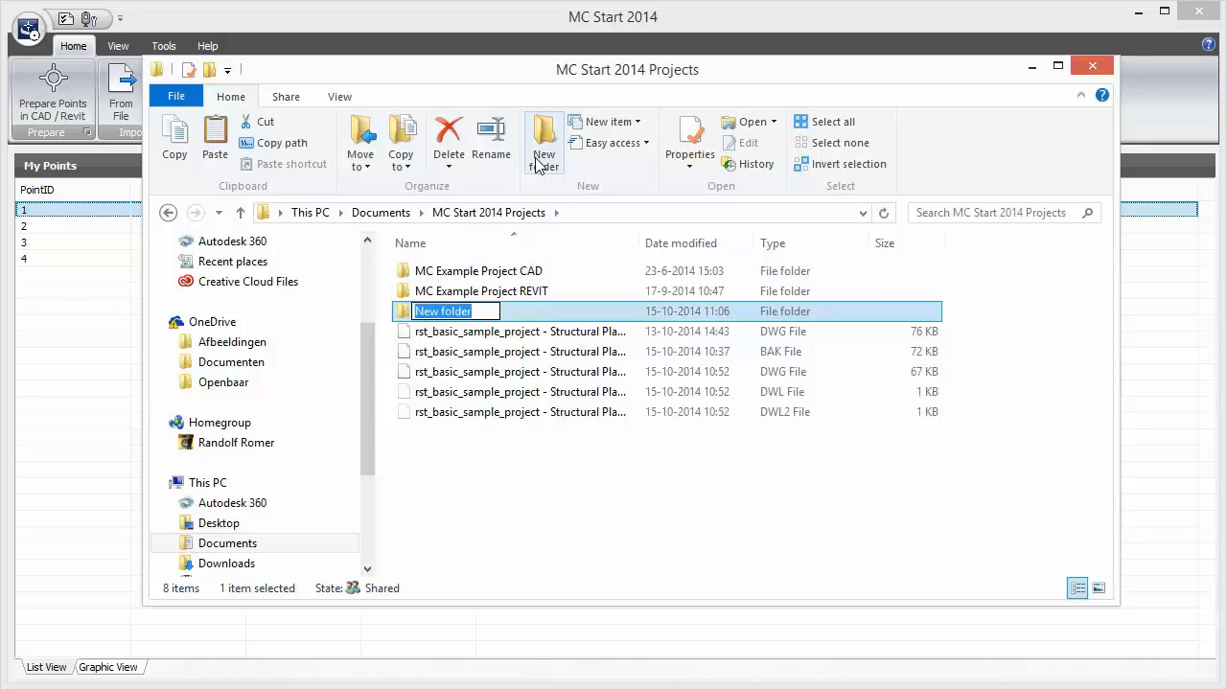
pyautogui.write('Entrylve')
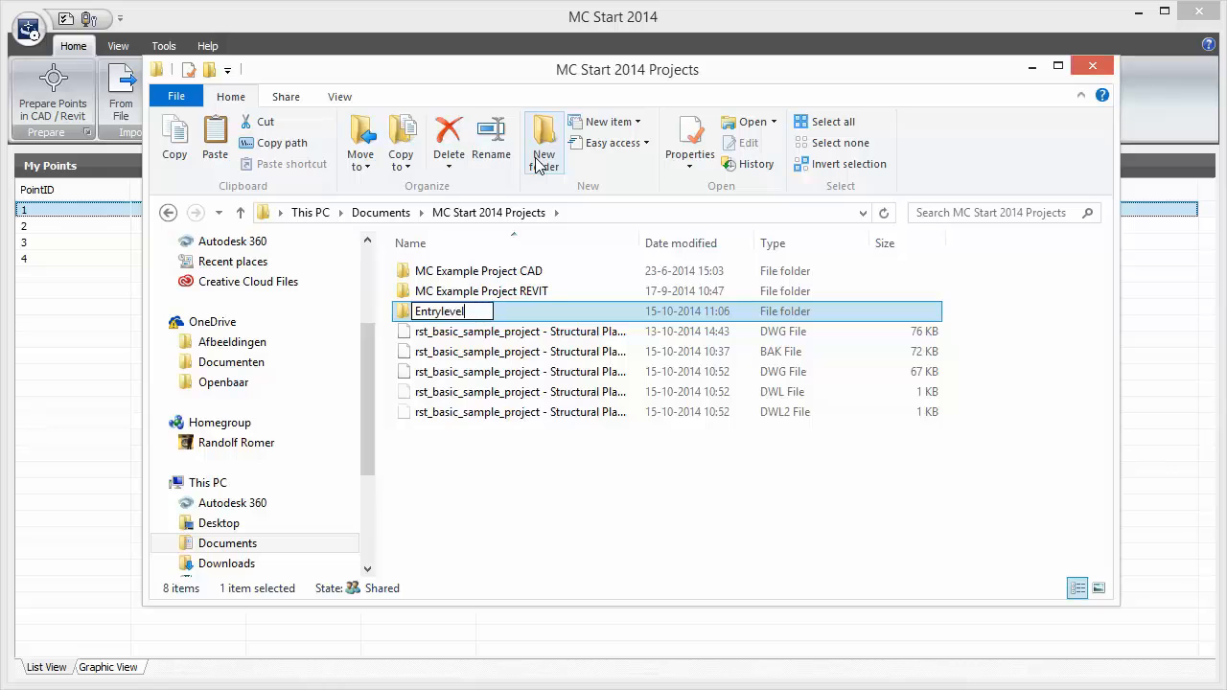
pyautogui.doubleClick(439, 311)
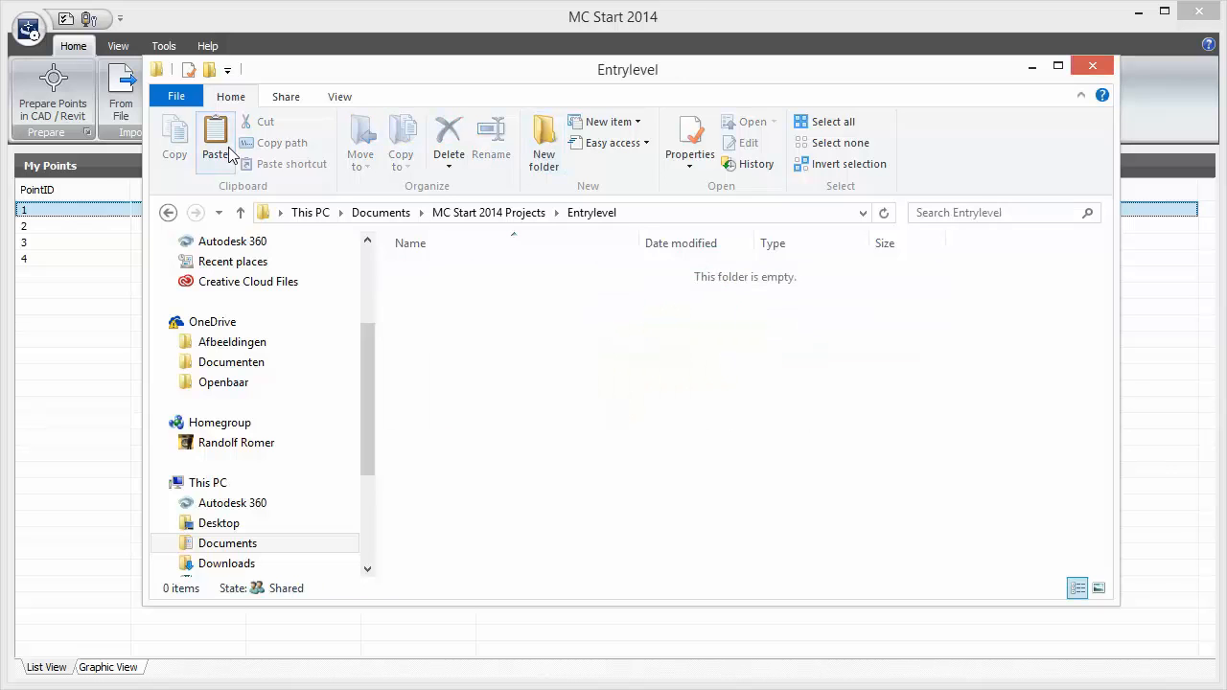
# Paste Entrylevel.csv and Entrylevel.dxf into the folder and reopen the CSV points file.
pyautogui.click(214, 138)
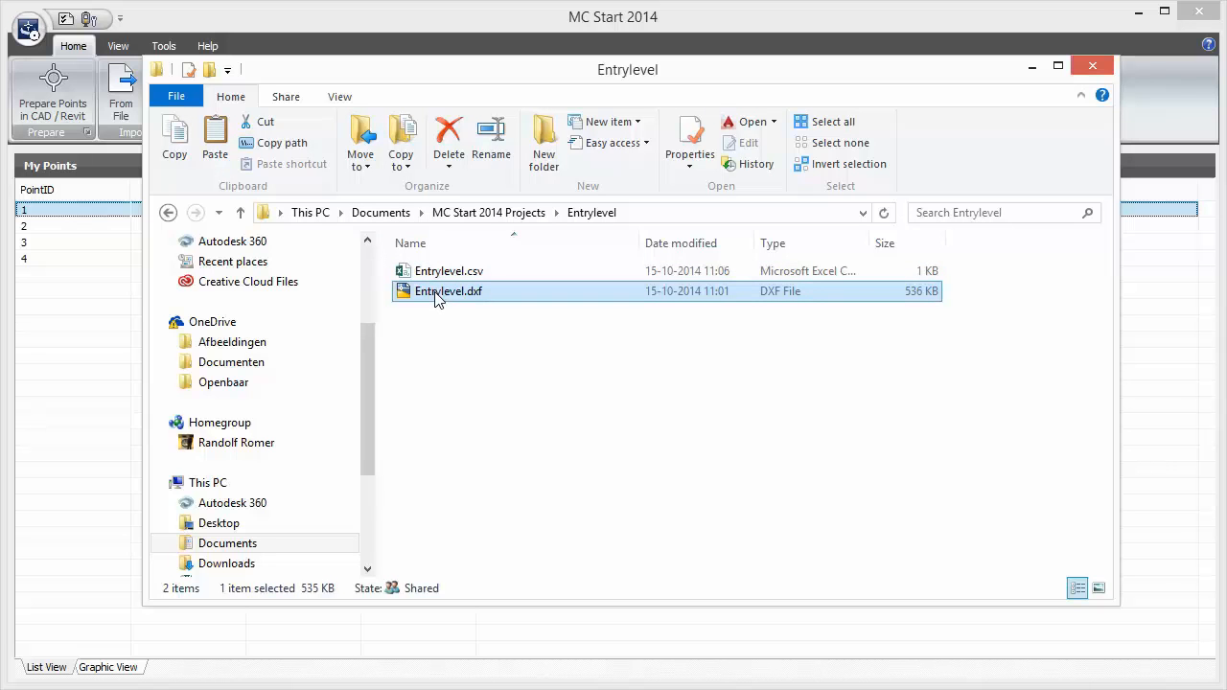
pyautogui.click(449, 272)
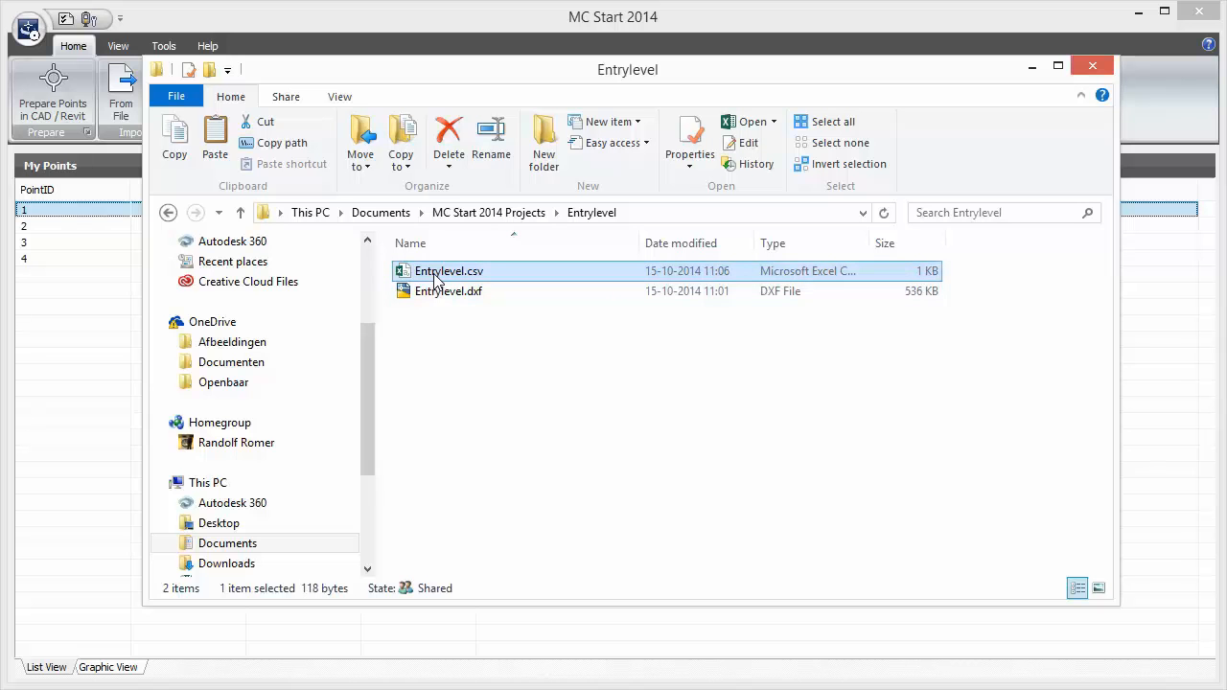
pyautogui.doubleClick(449, 270)
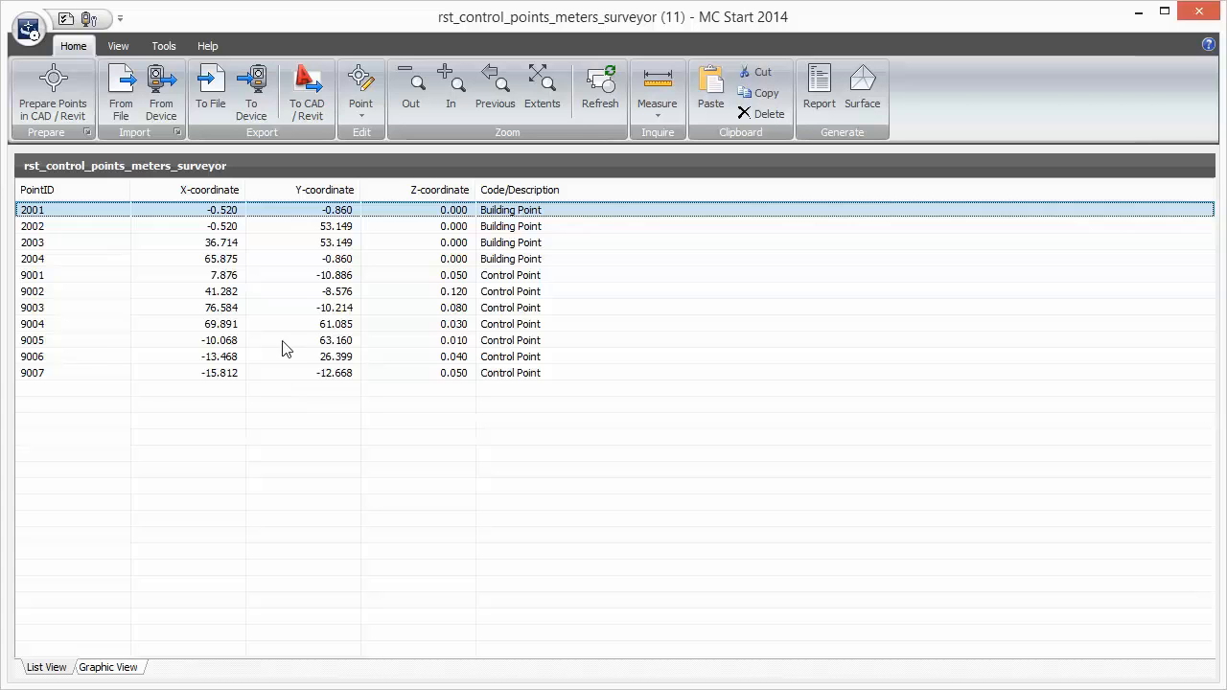
# Start a To CAD / Revit export of the surveyor control points.
pyautogui.click(306, 92)
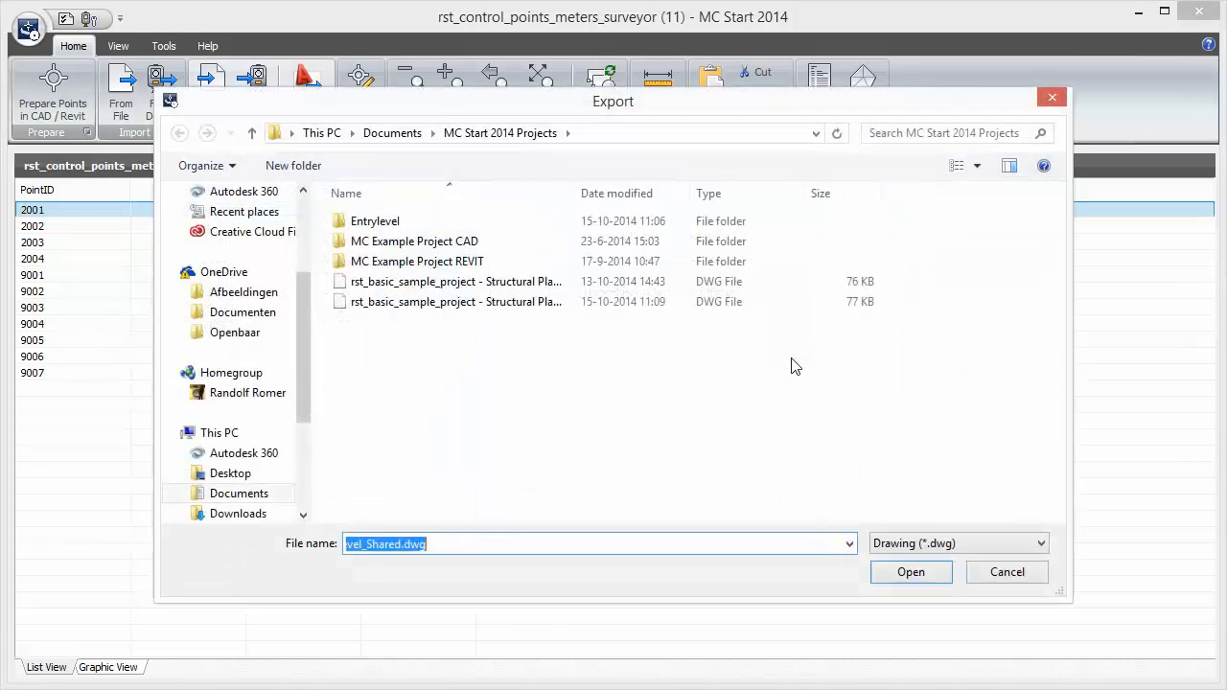
# Target the existing Entry Level_Shared DWG as the export drawing.
pyautogui.click(457, 301)
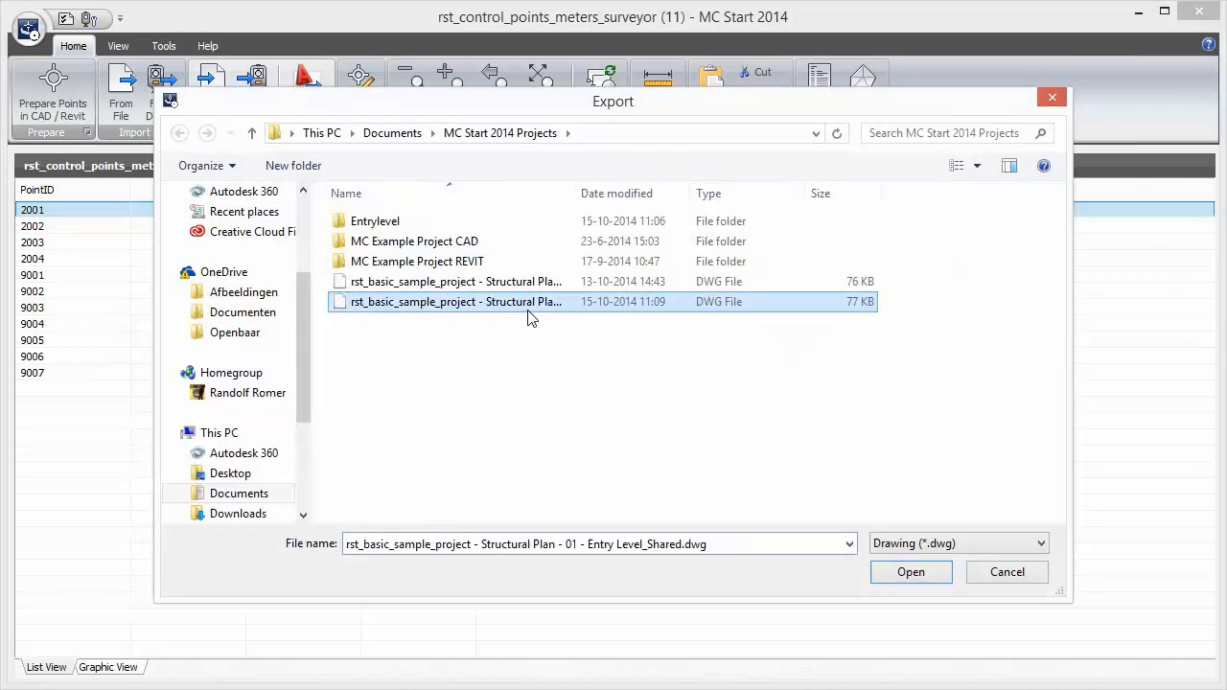
pyautogui.click(909, 572)
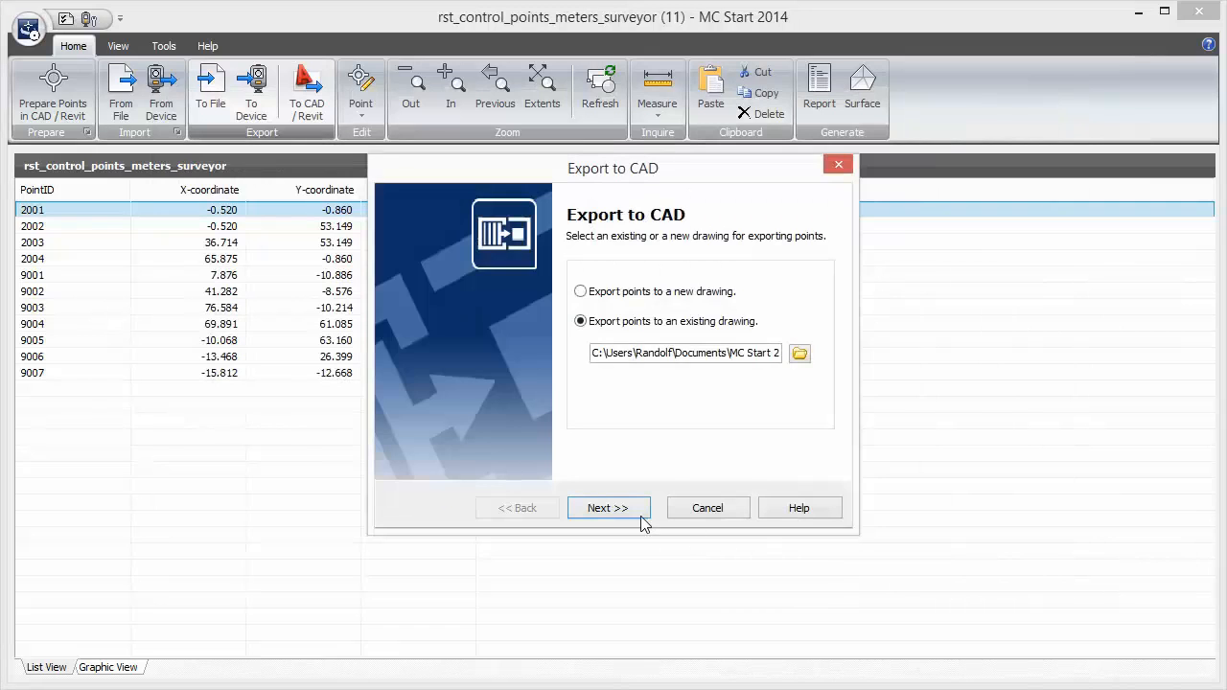
pyautogui.click(610, 508)
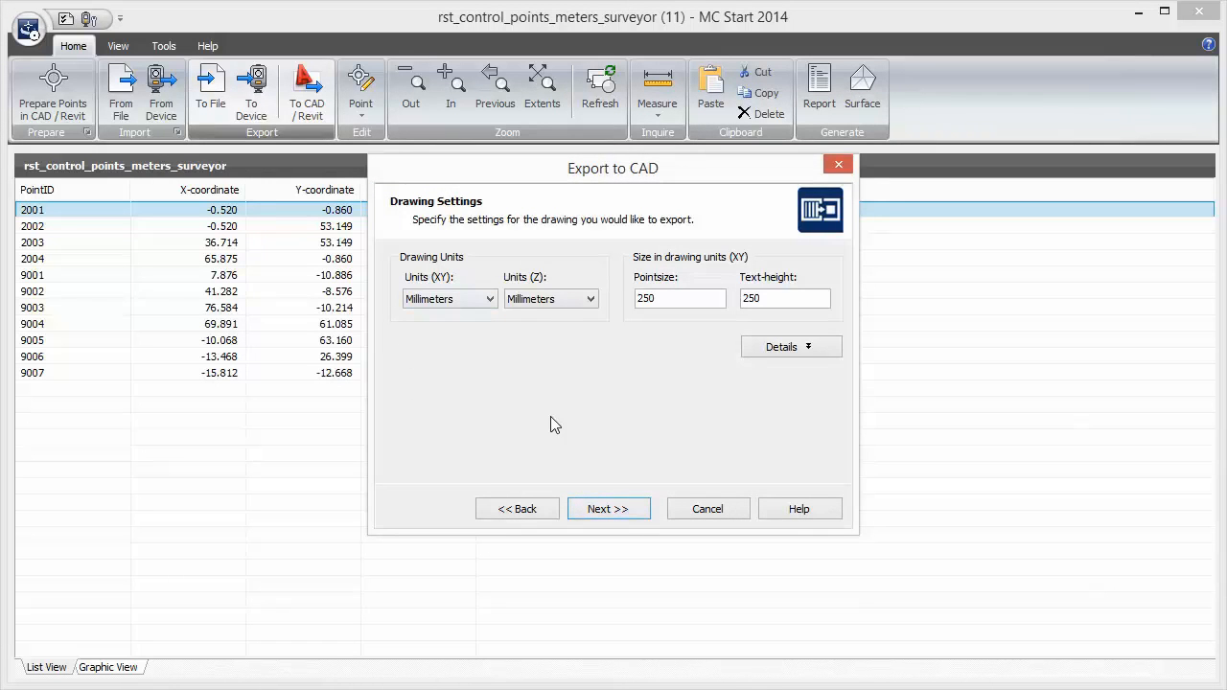
# Keep millimetre units and coordinates as measured with Z heights set to 0.
pyautogui.click(608, 508)
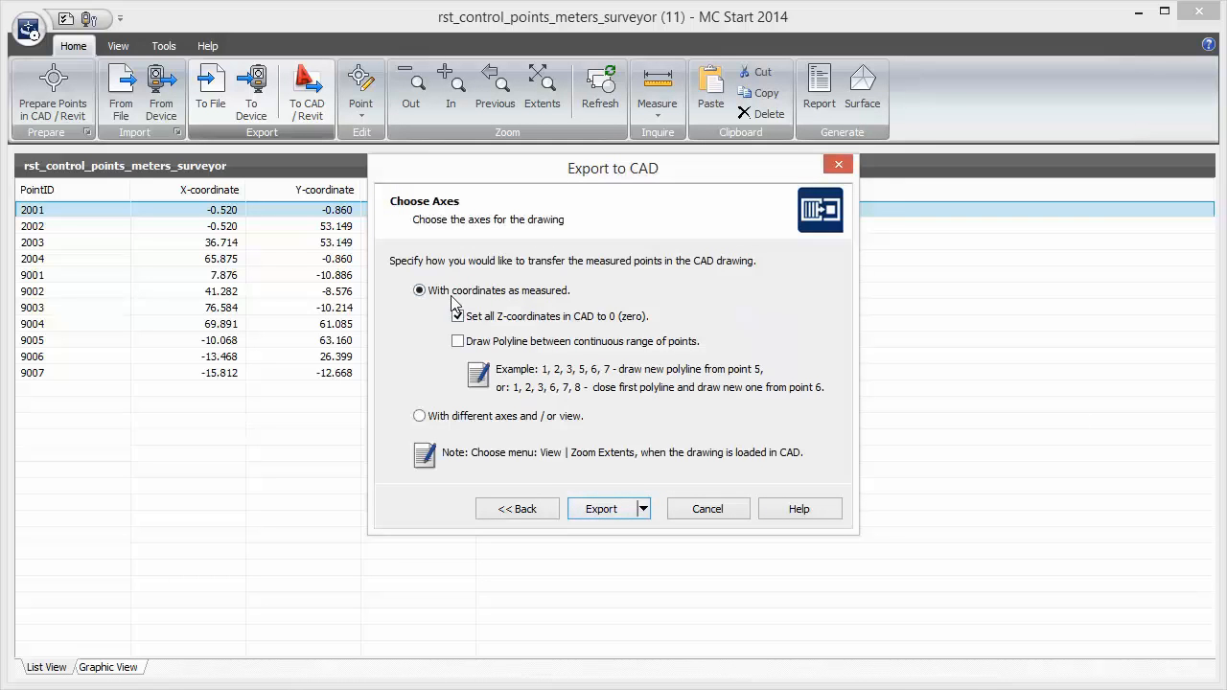
pyautogui.click(456, 316)
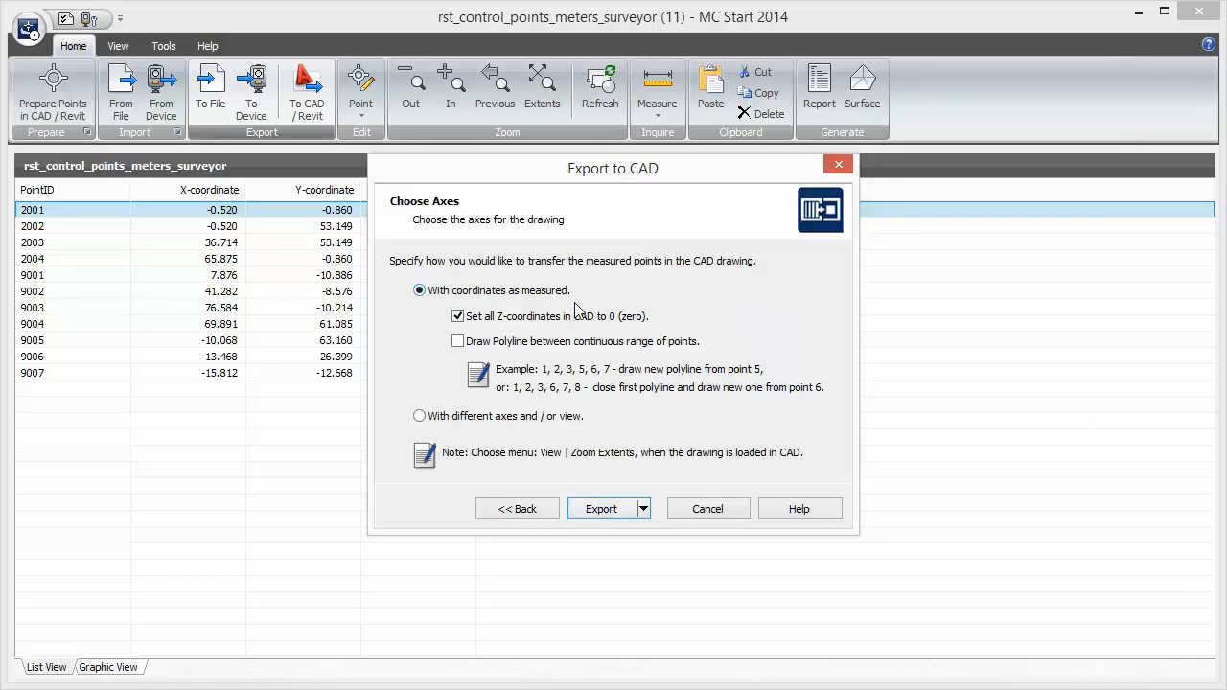
pyautogui.moveTo(602, 510)
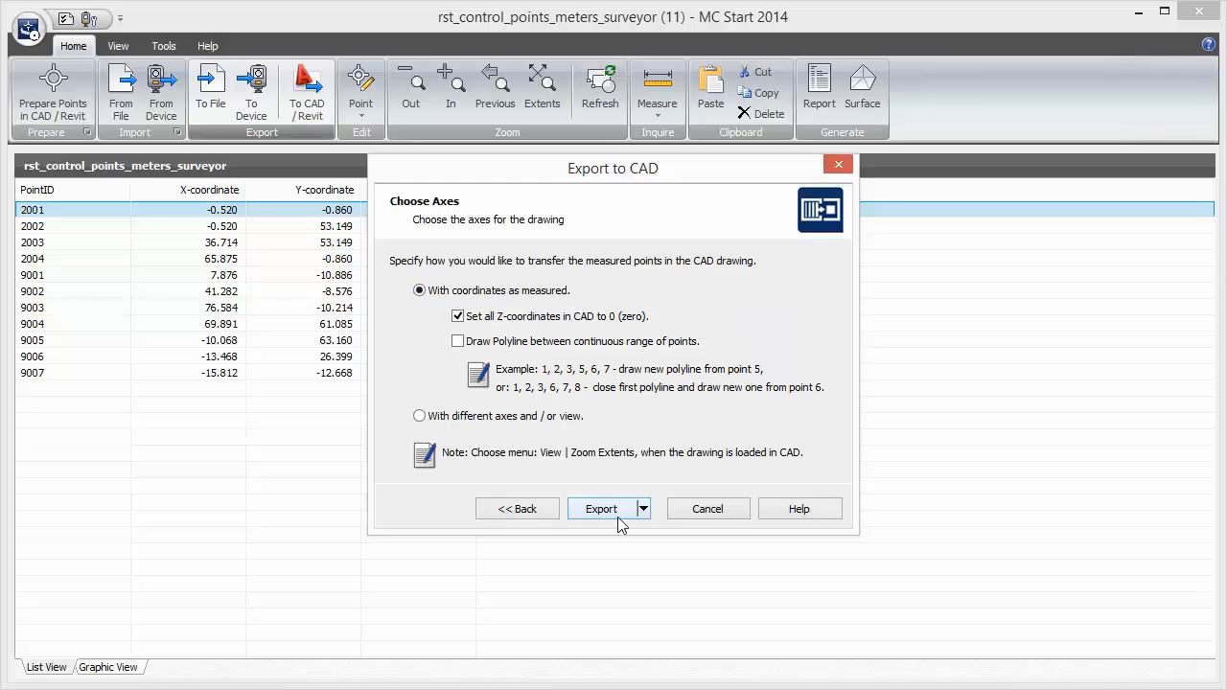